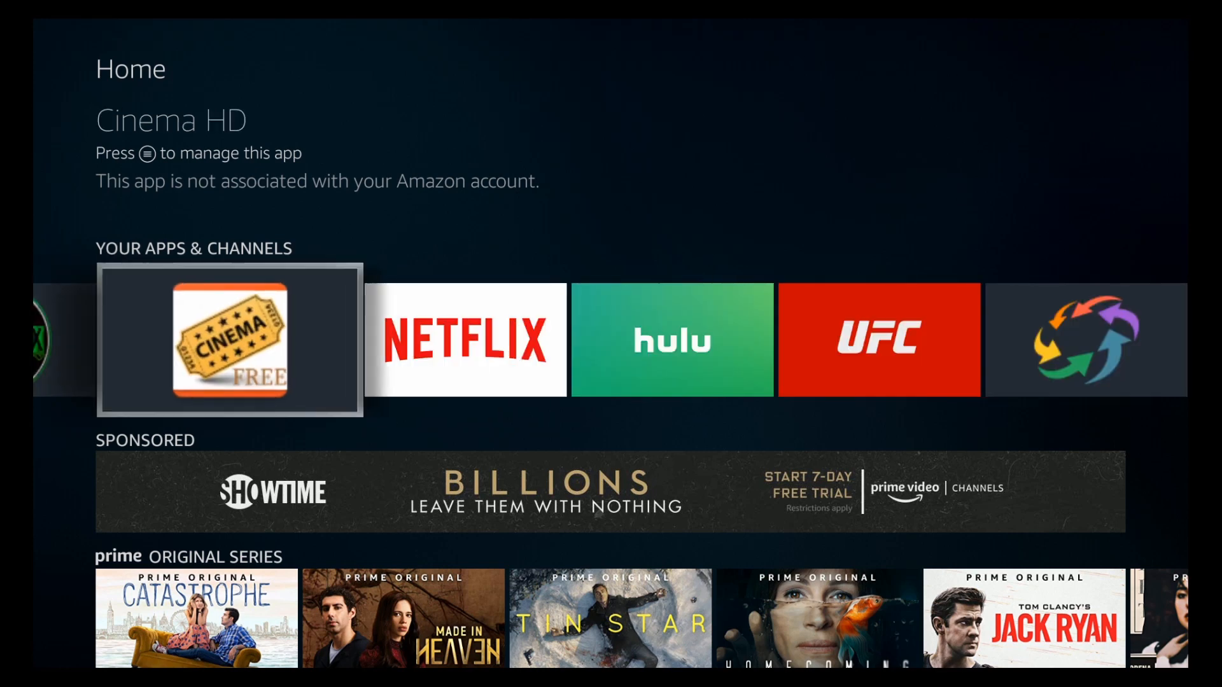
Step: Launch Cinema HD from Home, peek at its navigation menu and return to the Popular grid
click(230, 340)
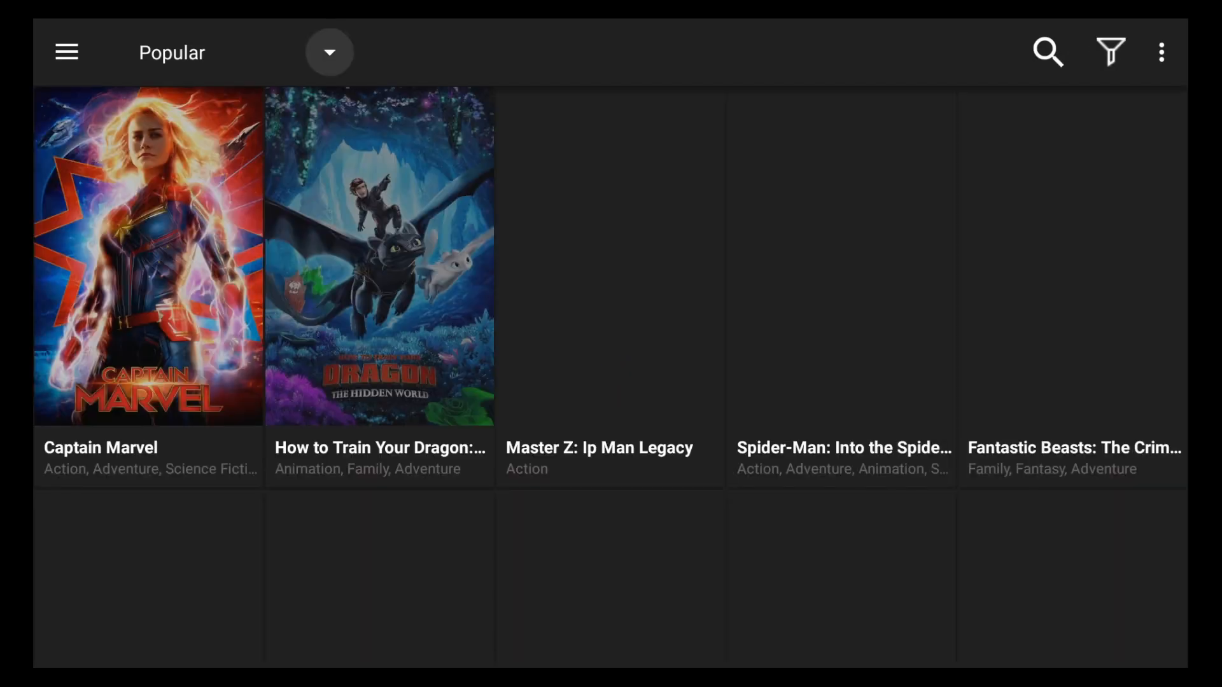
click(67, 52)
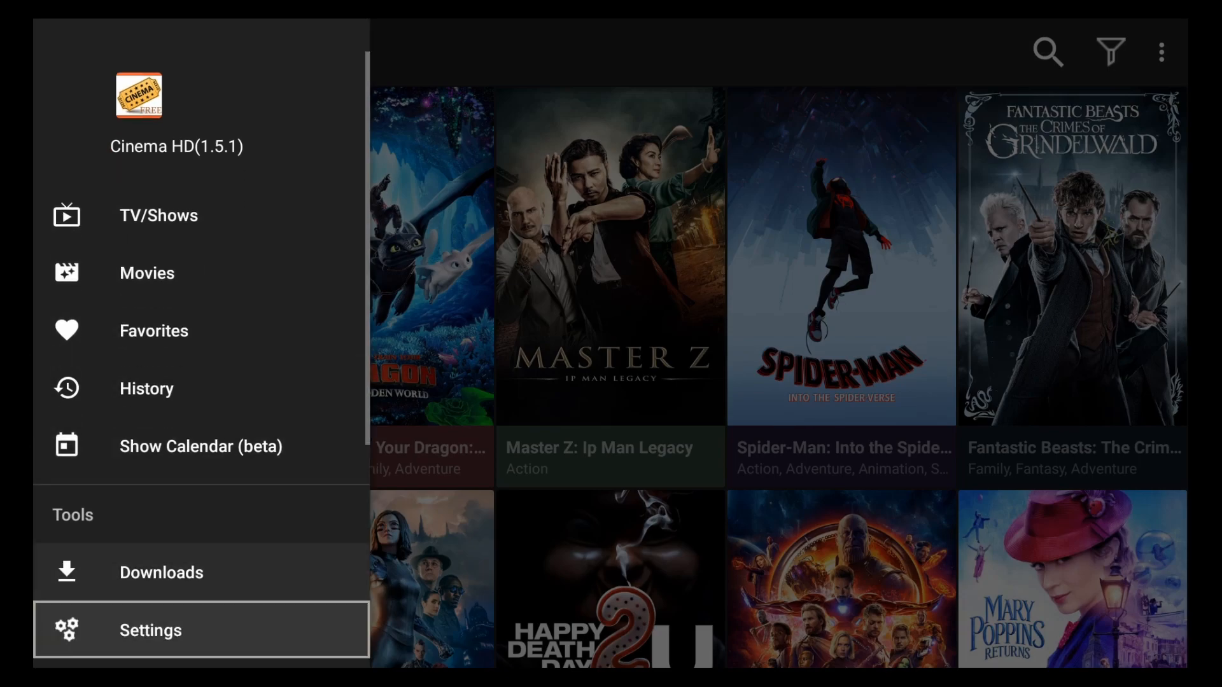
click(150, 630)
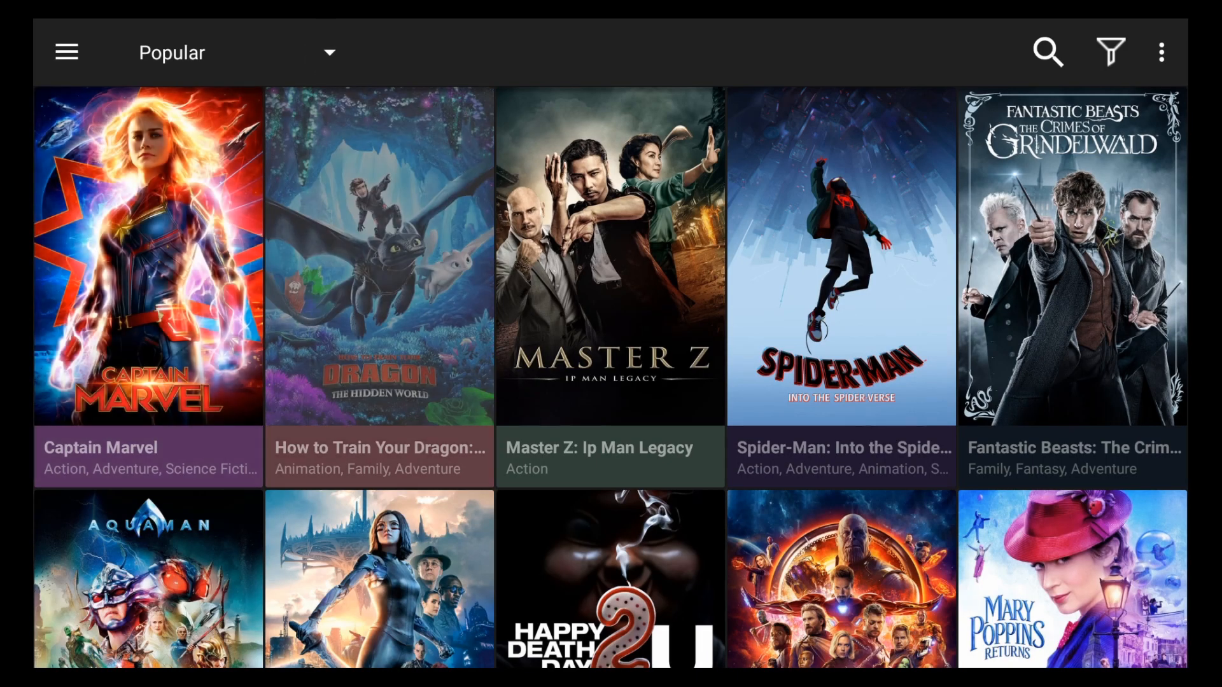
Step: View Captain Marvel's details, scroll to Streams and choose the first stream link
click(149, 257)
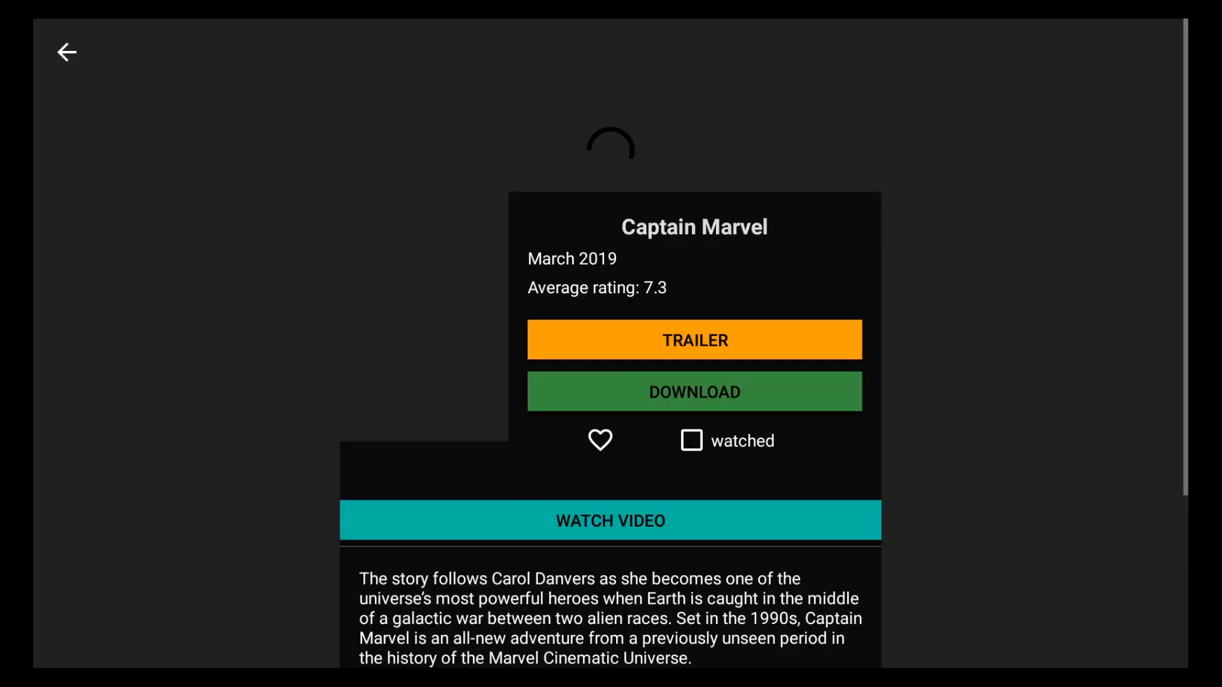
click(691, 440)
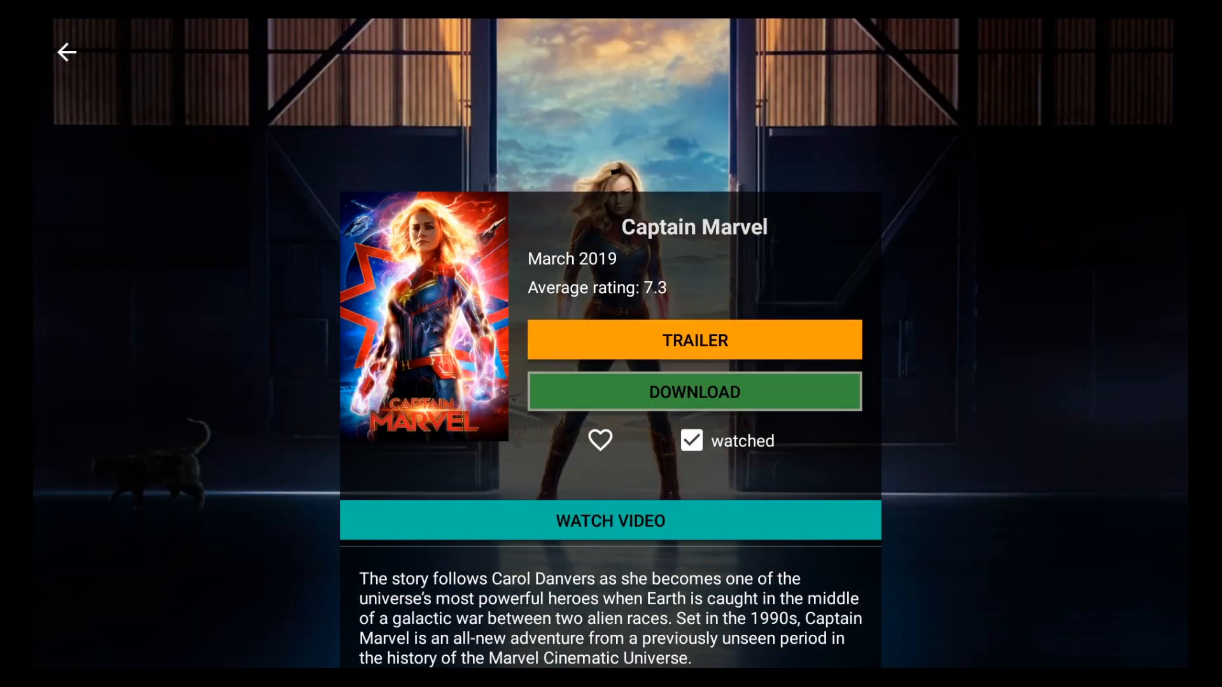
scroll(down, 3)
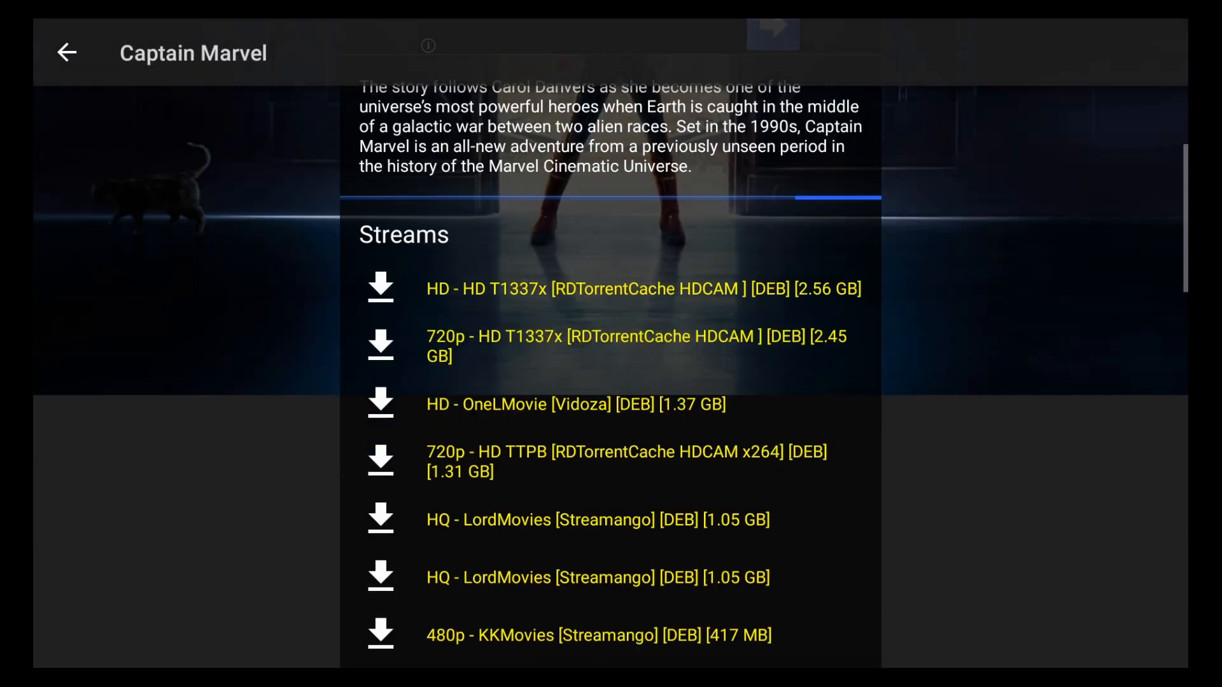
scroll(down, 3)
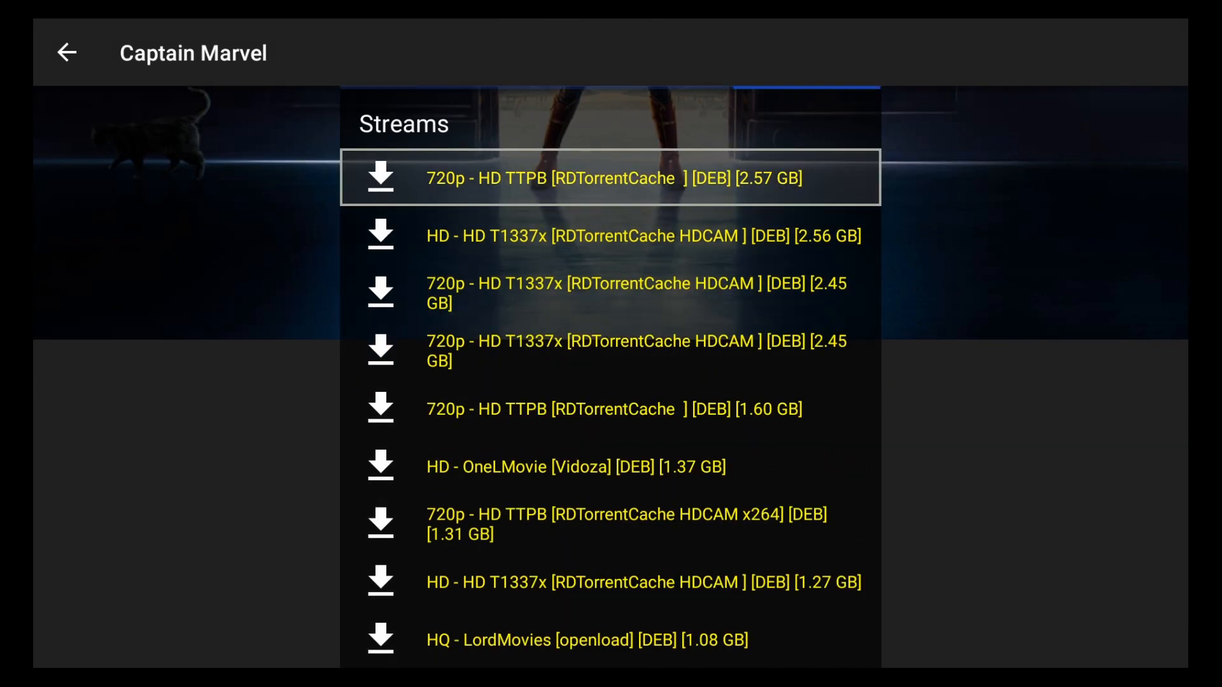
click(611, 177)
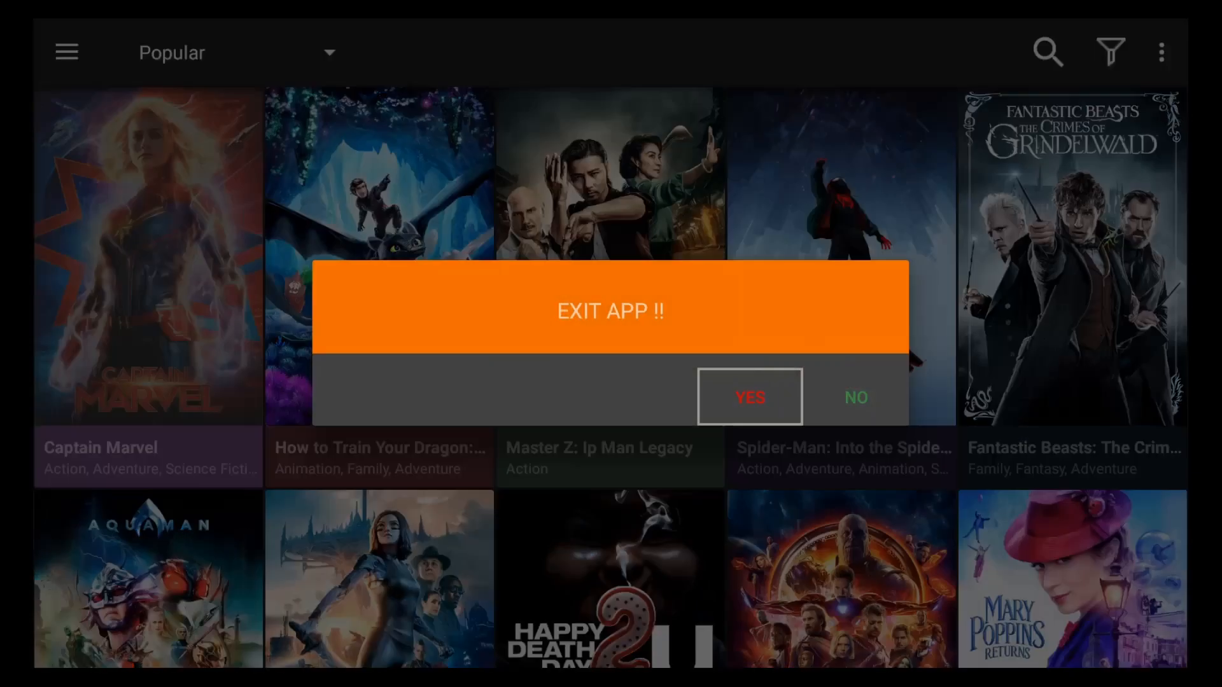
Step: Exit Cinema HD, launch Filelinked and load code 75784571's Chris's FireTV Solutions list
click(748, 397)
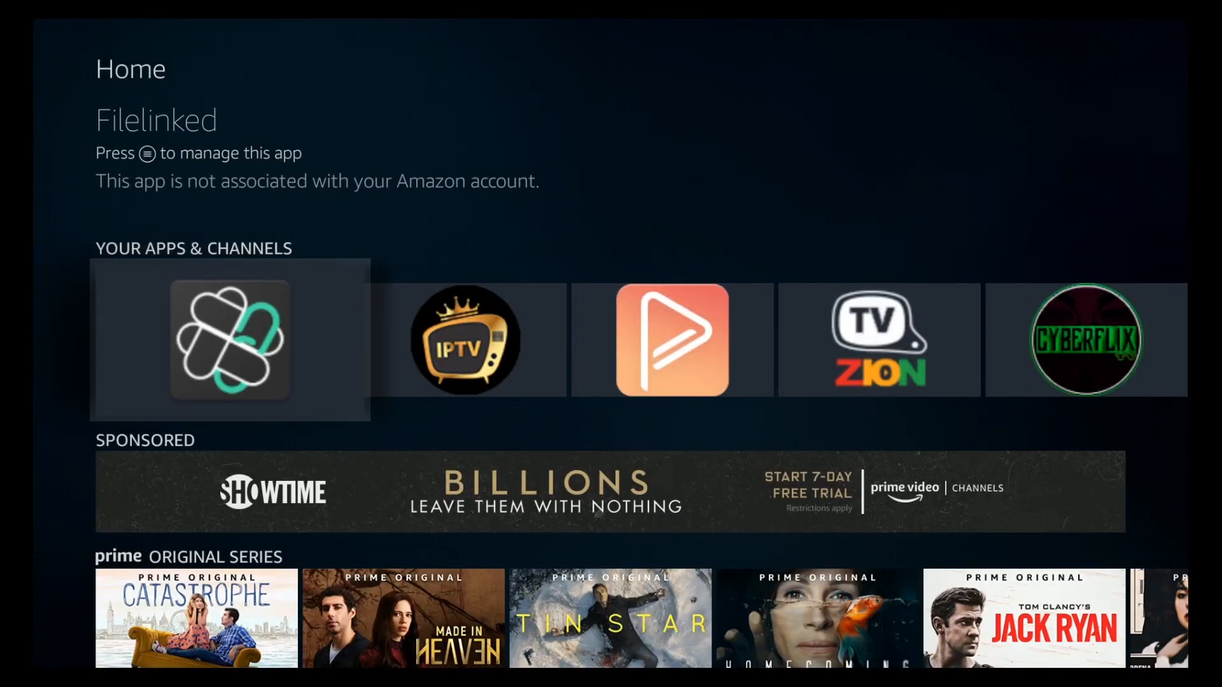
click(229, 340)
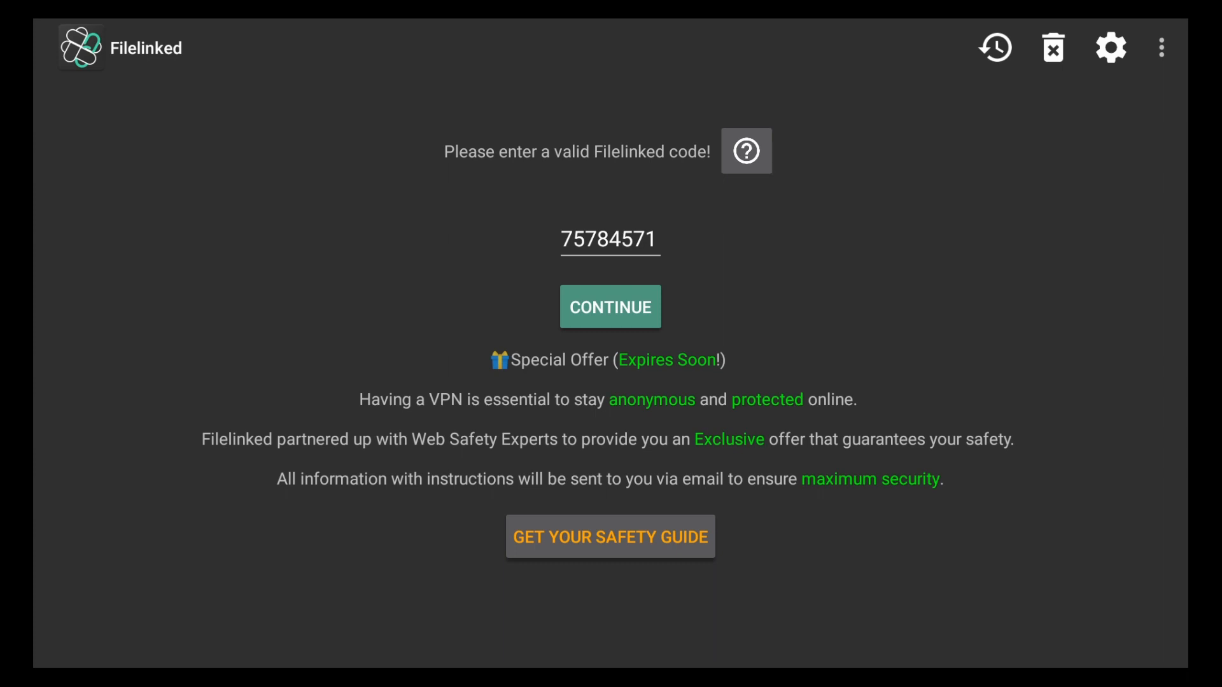
click(610, 306)
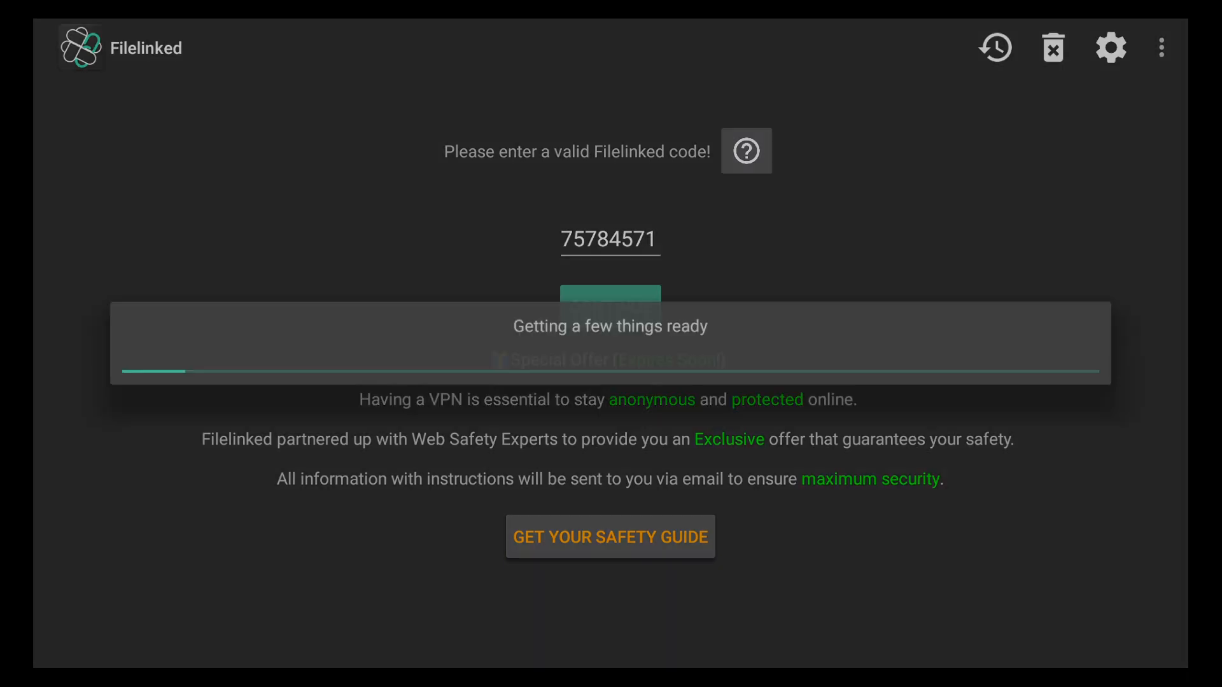
click(610, 307)
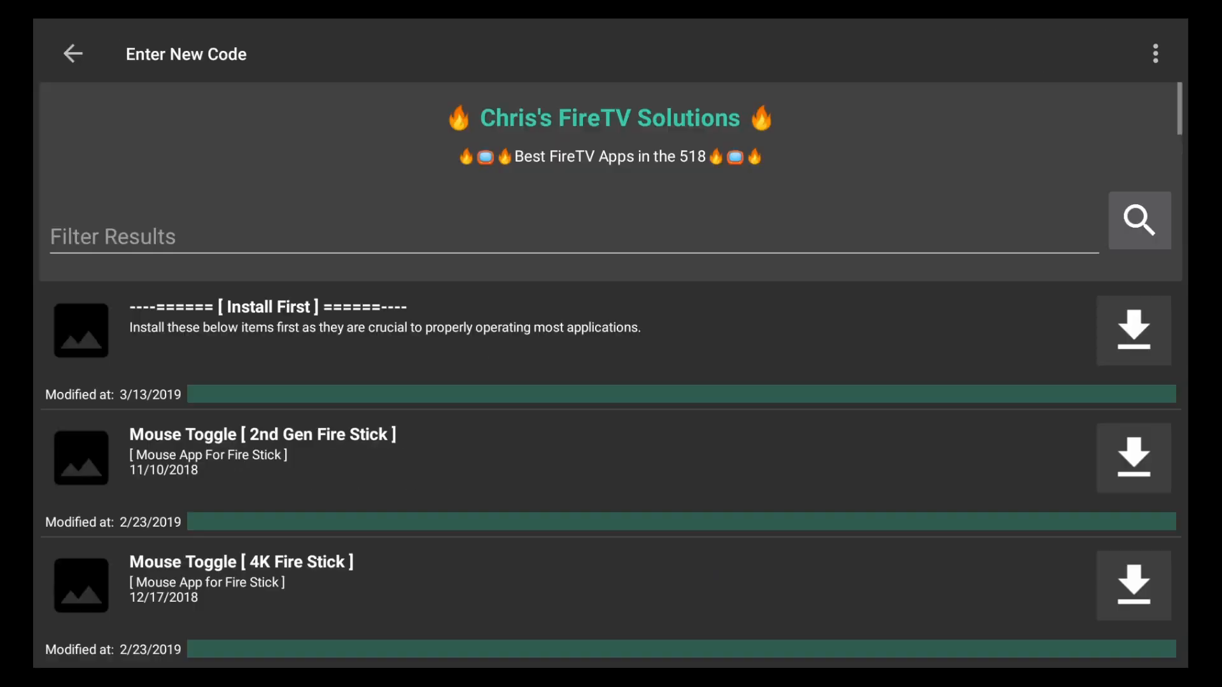
Step: Scroll down the app list and download DNS Changer - Lilly!
click(1133, 331)
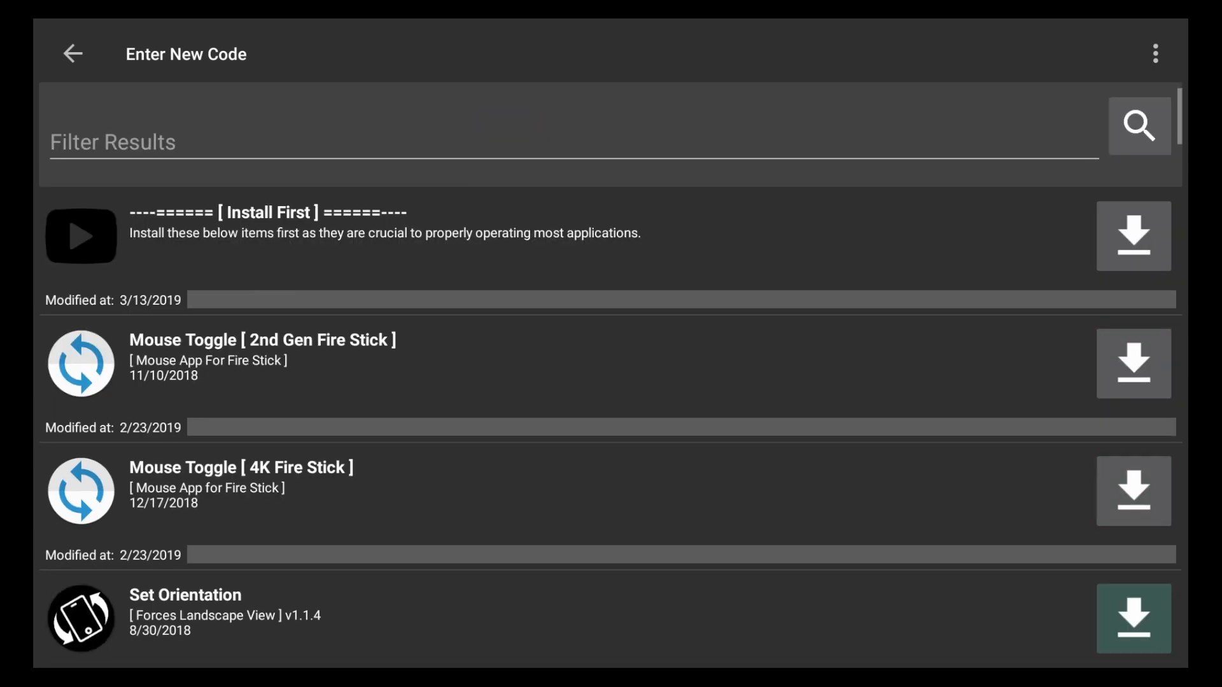
scroll(down, 3)
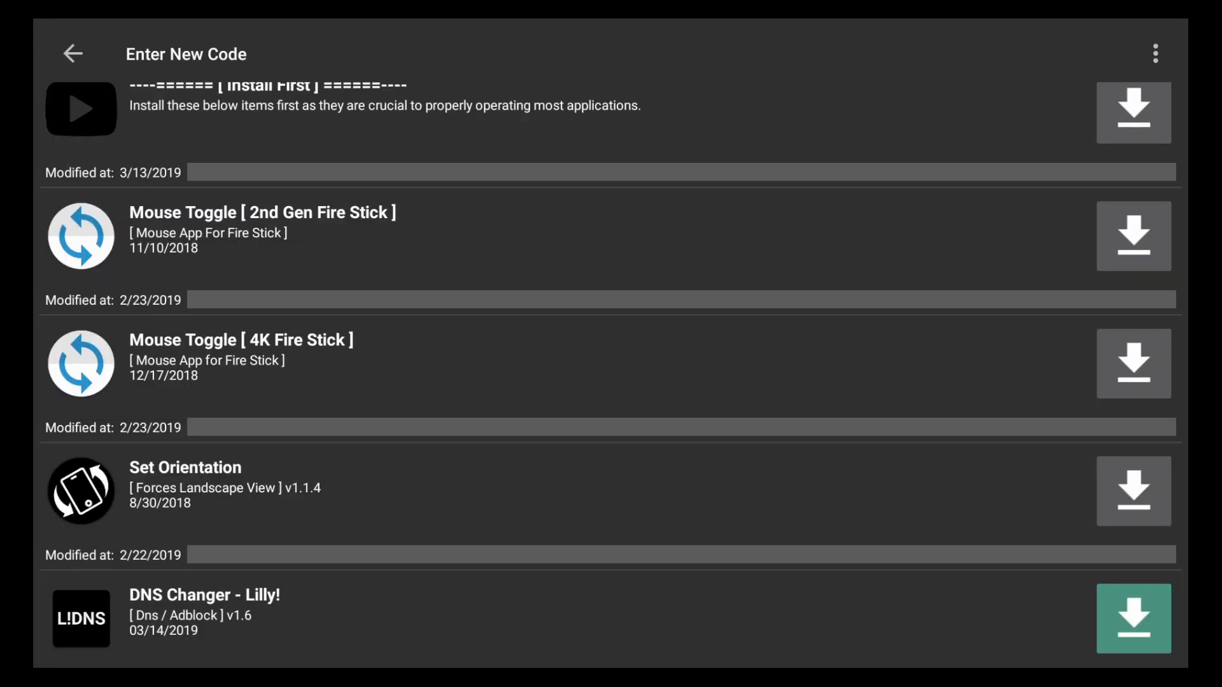
scroll(down, 3)
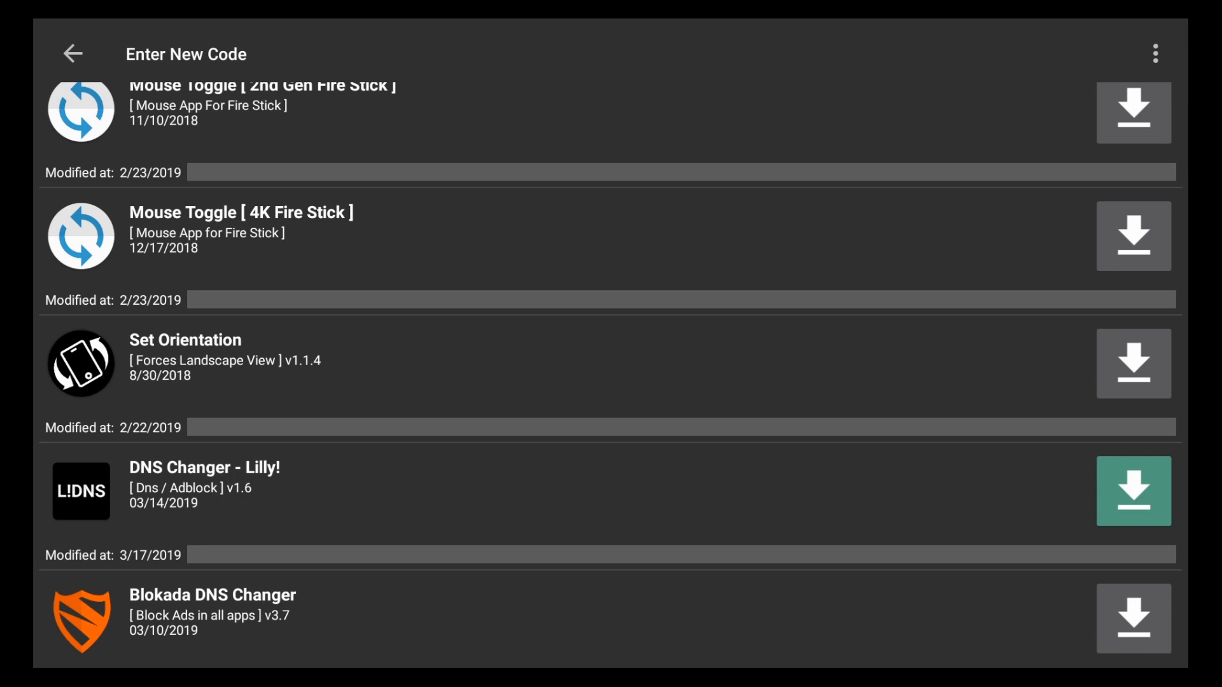
click(1132, 491)
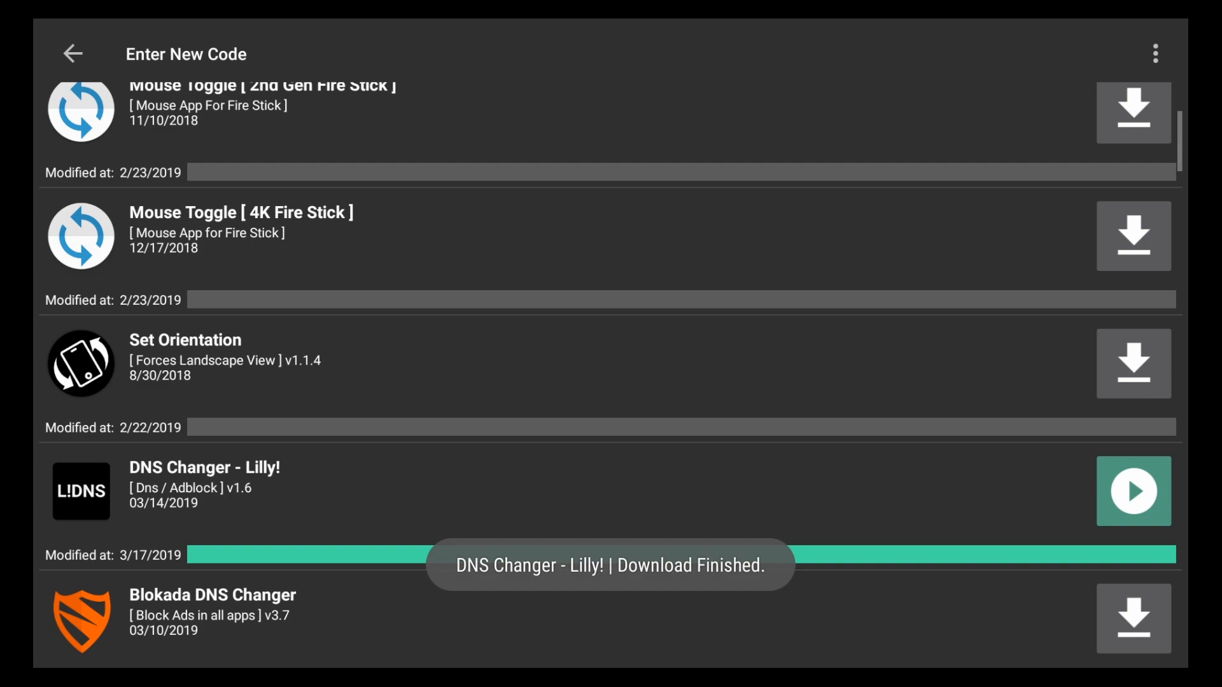
Step: Install the downloaded DNS Changer - Lilly! and launch it to its DNS server list
click(1132, 491)
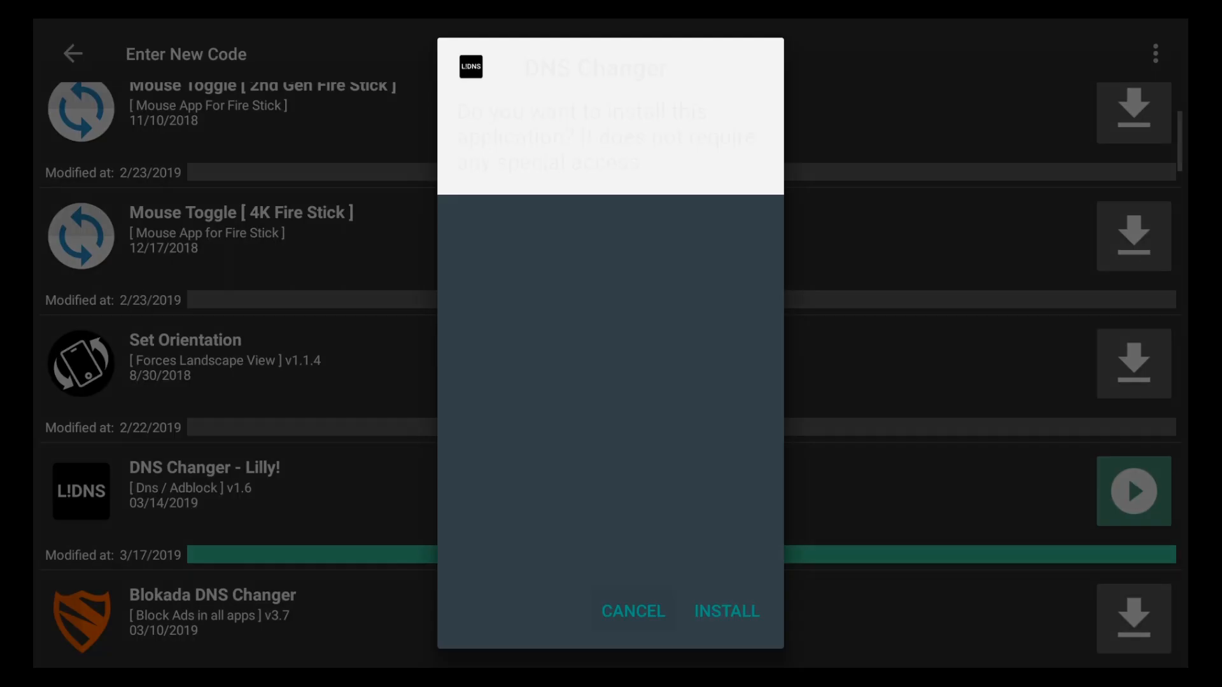
click(726, 611)
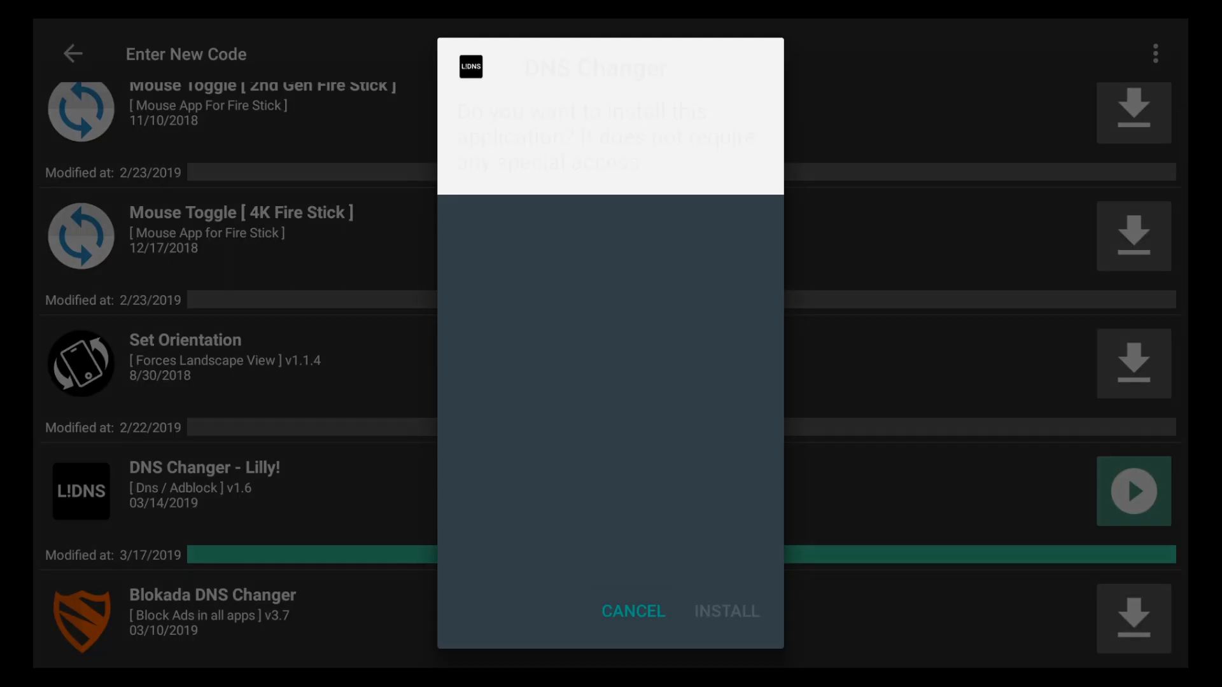
click(725, 611)
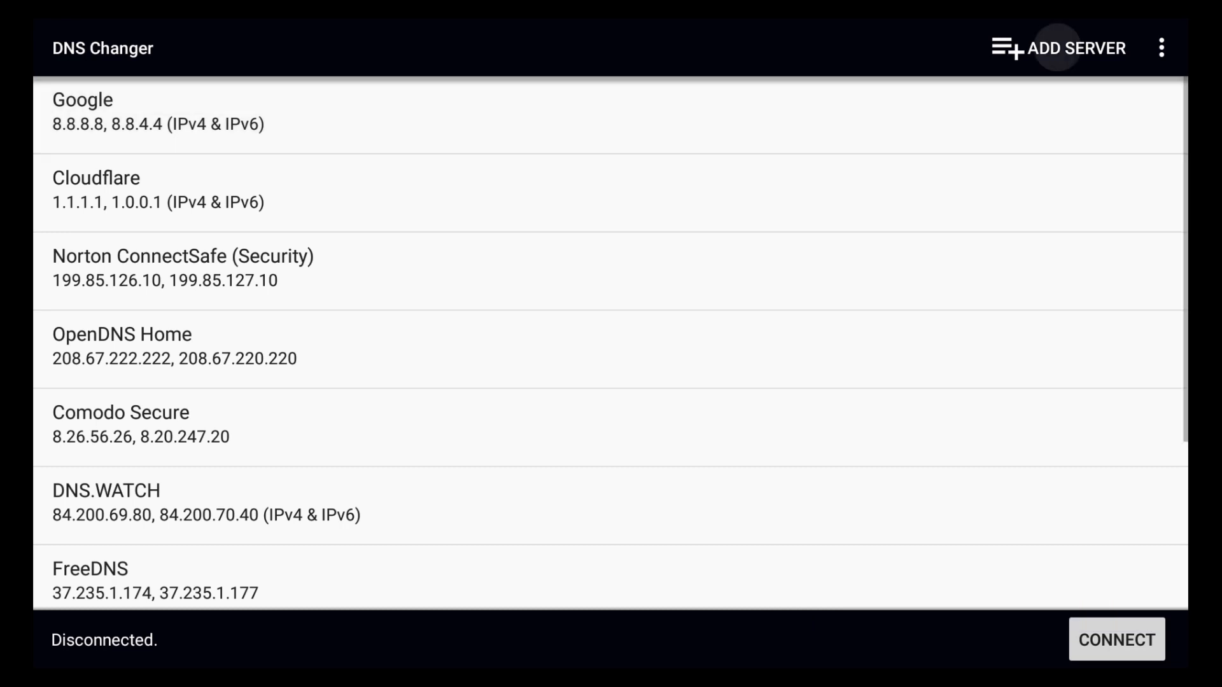
Step: Start a new DNS server entry and name it Adguard on the on-screen keyboard
click(1058, 47)
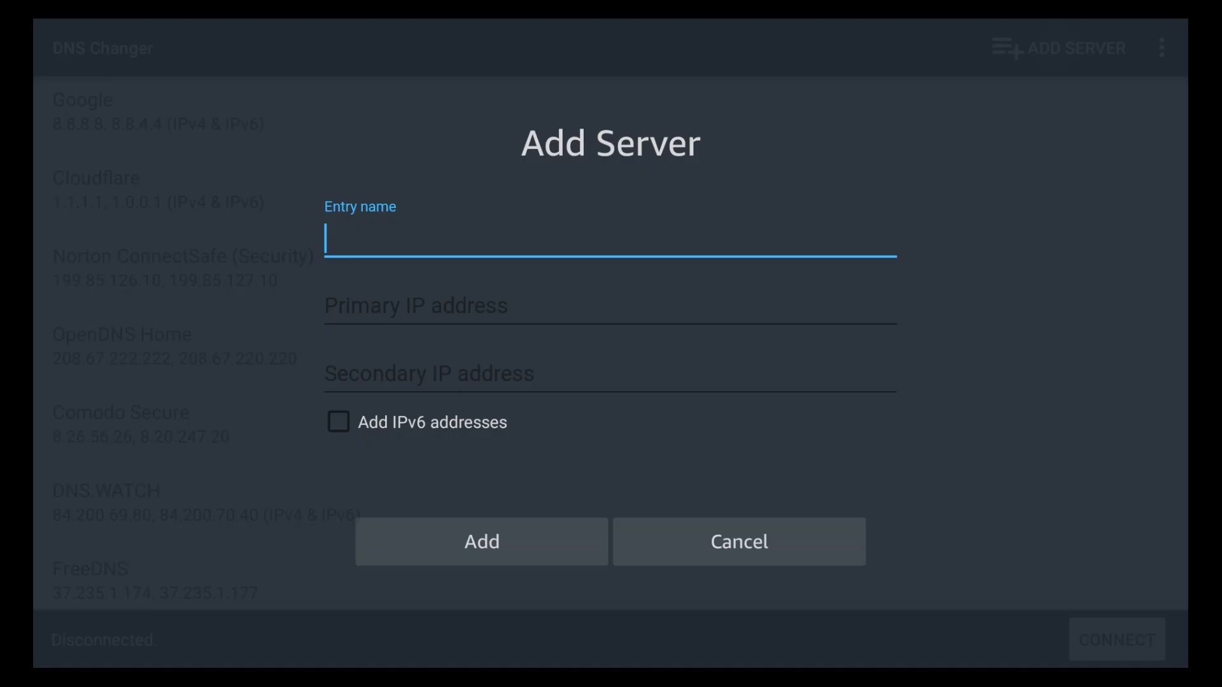
click(610, 238)
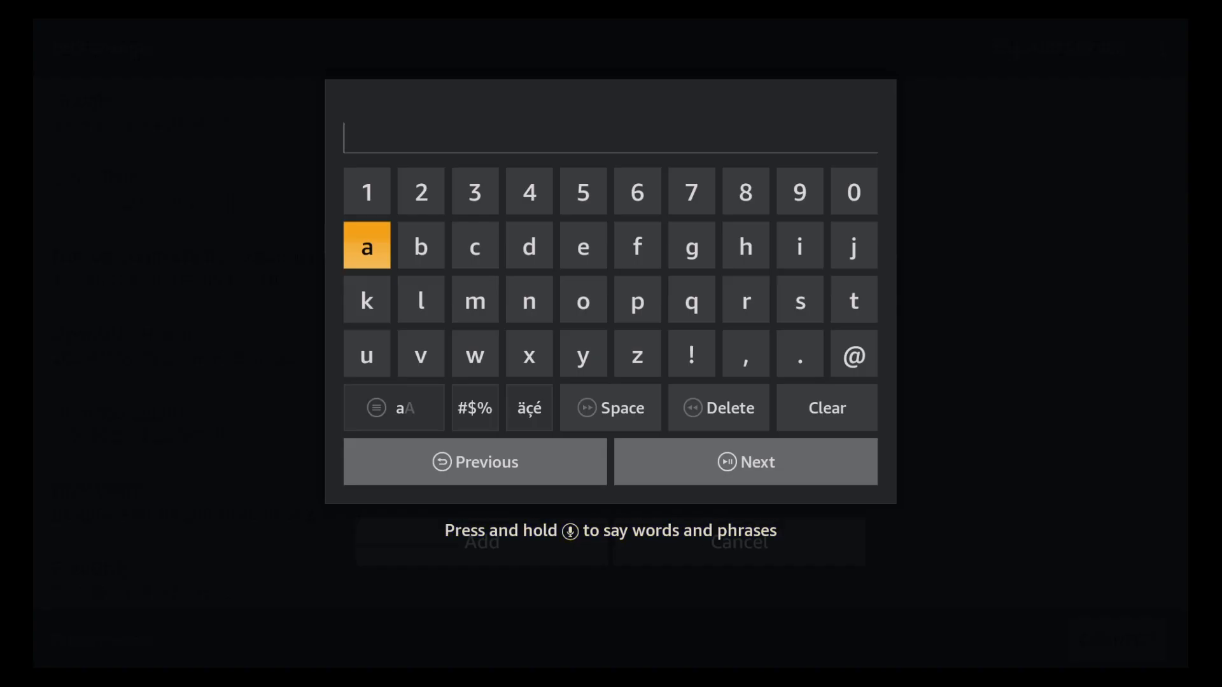
click(394, 407)
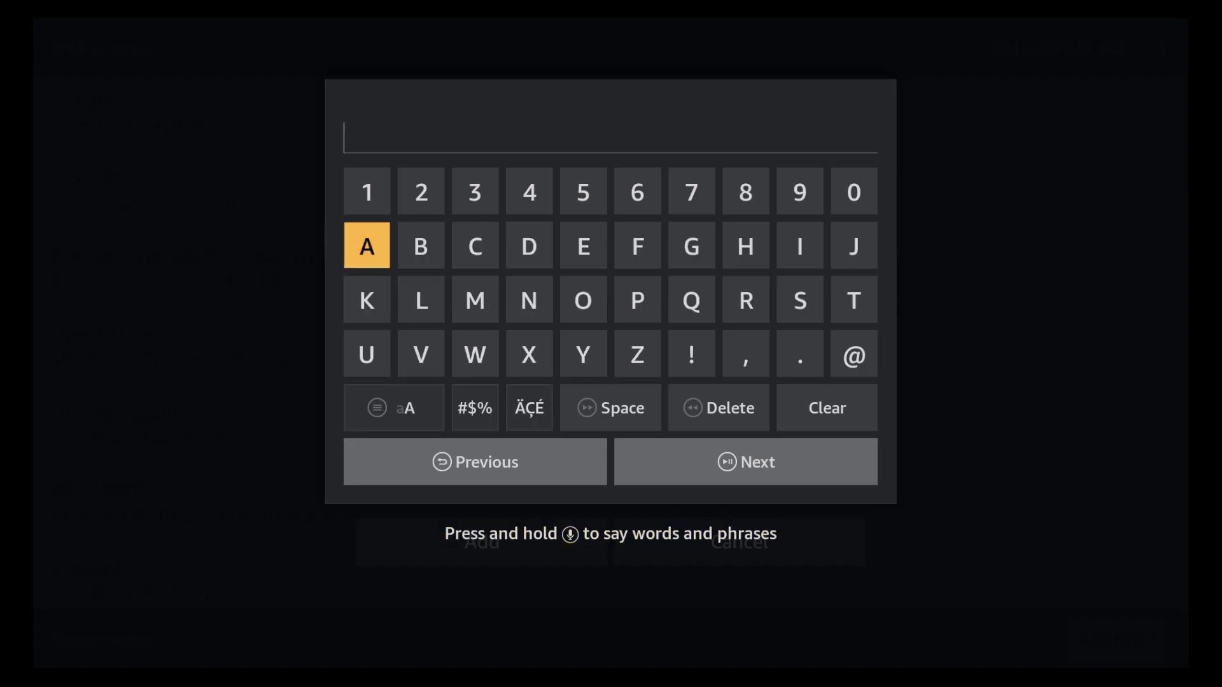
click(367, 246)
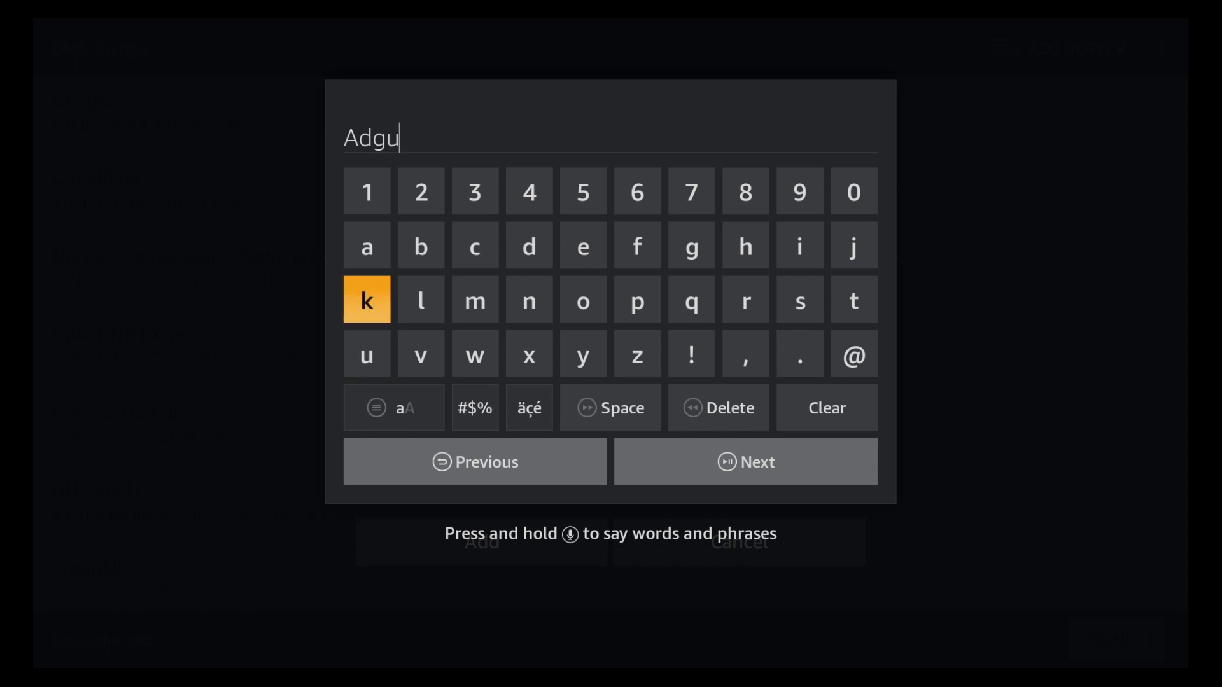
click(744, 300)
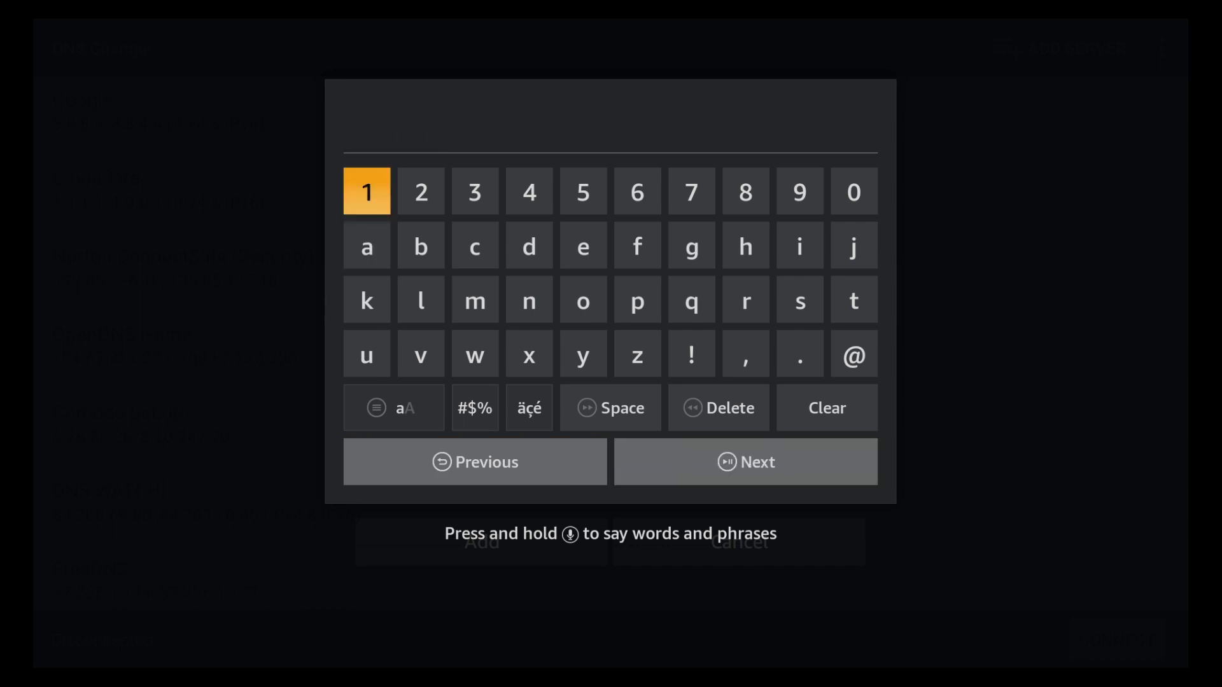
Step: Enter the primary IP address digits up to 176.103.130.13
click(367, 192)
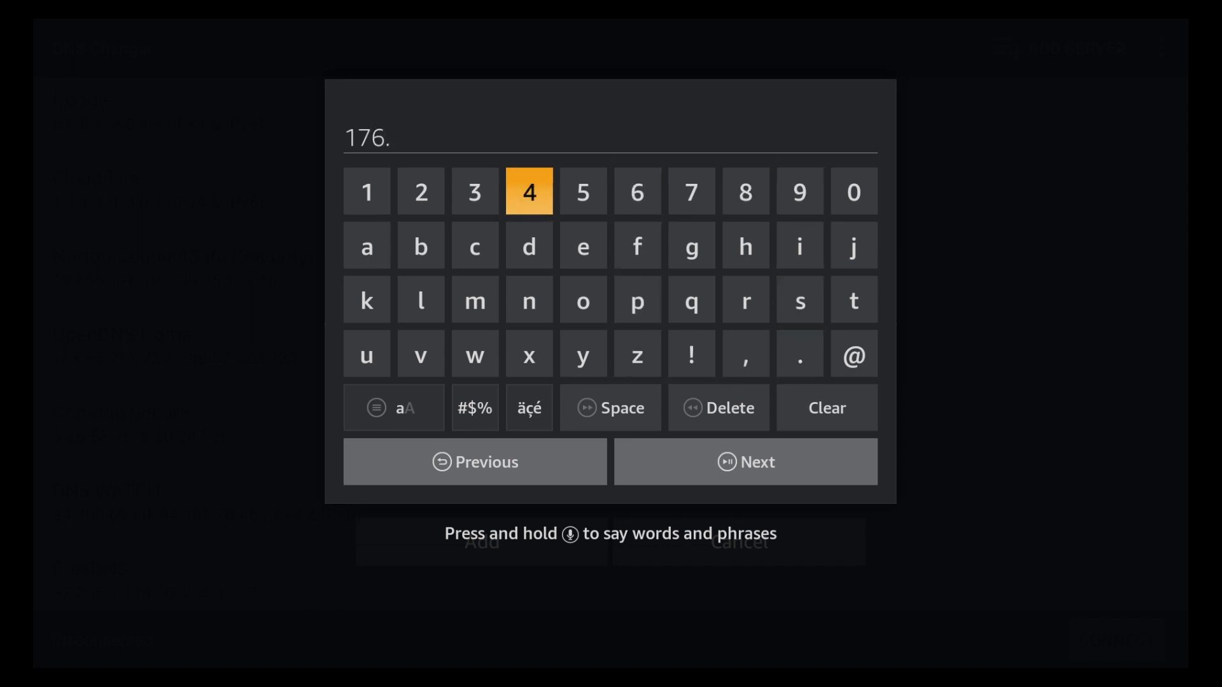
click(853, 191)
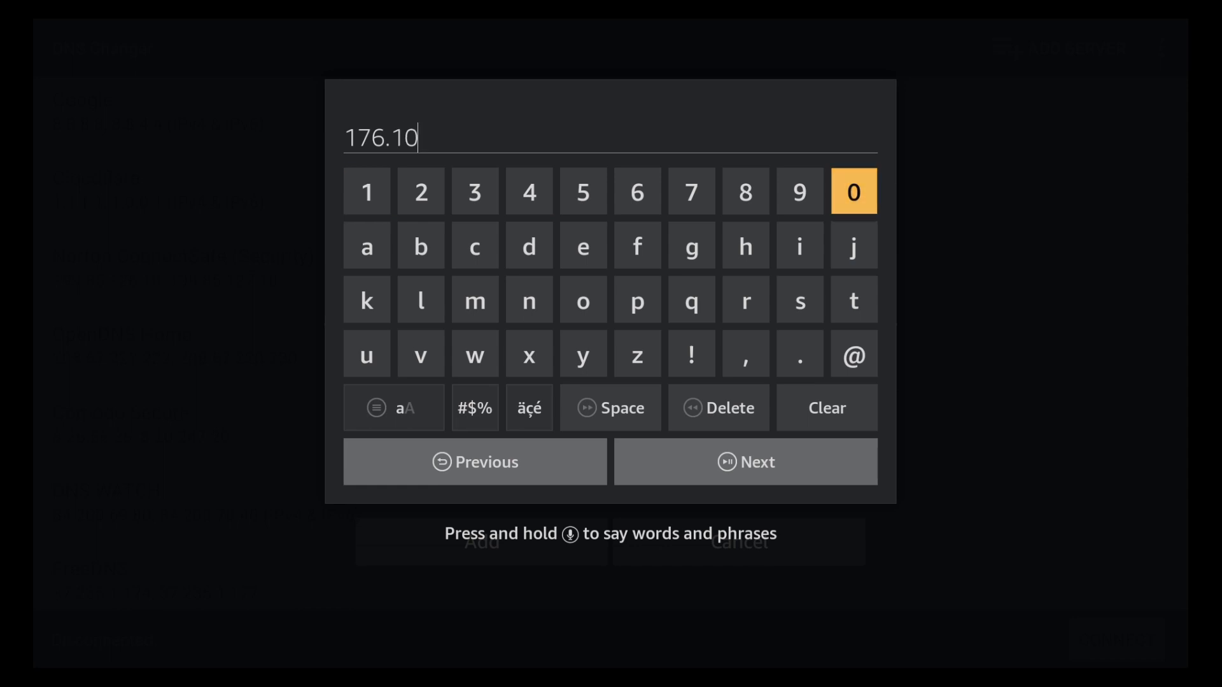
click(474, 191)
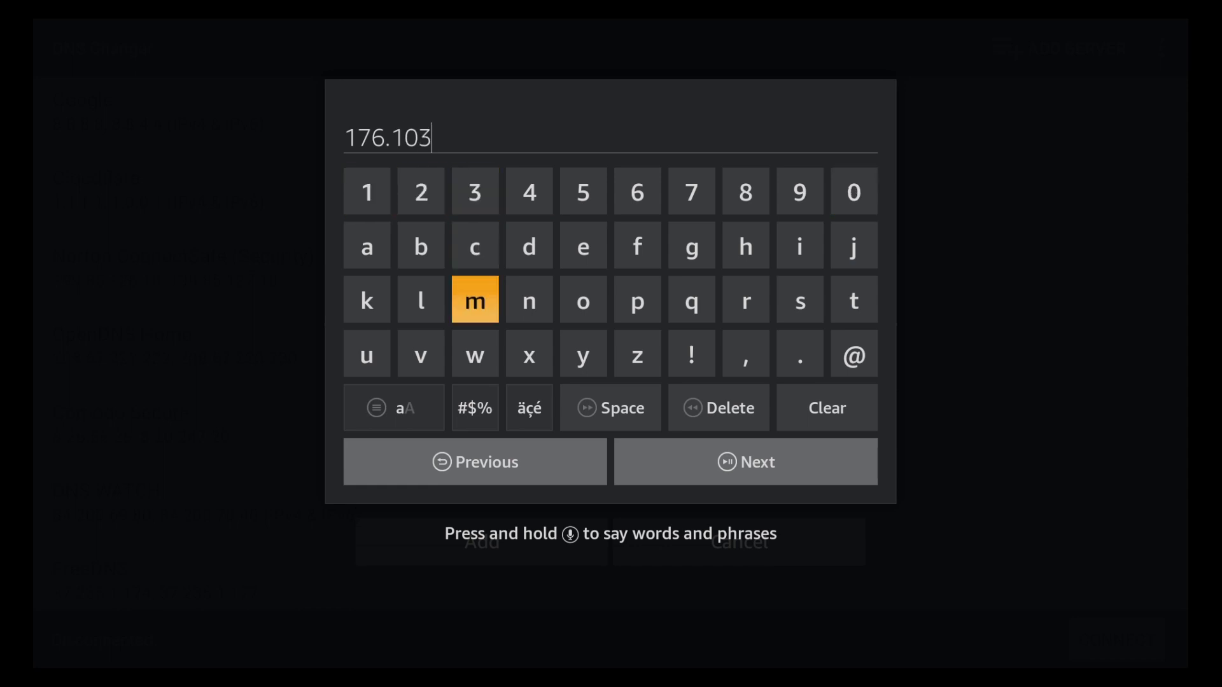
click(798, 354)
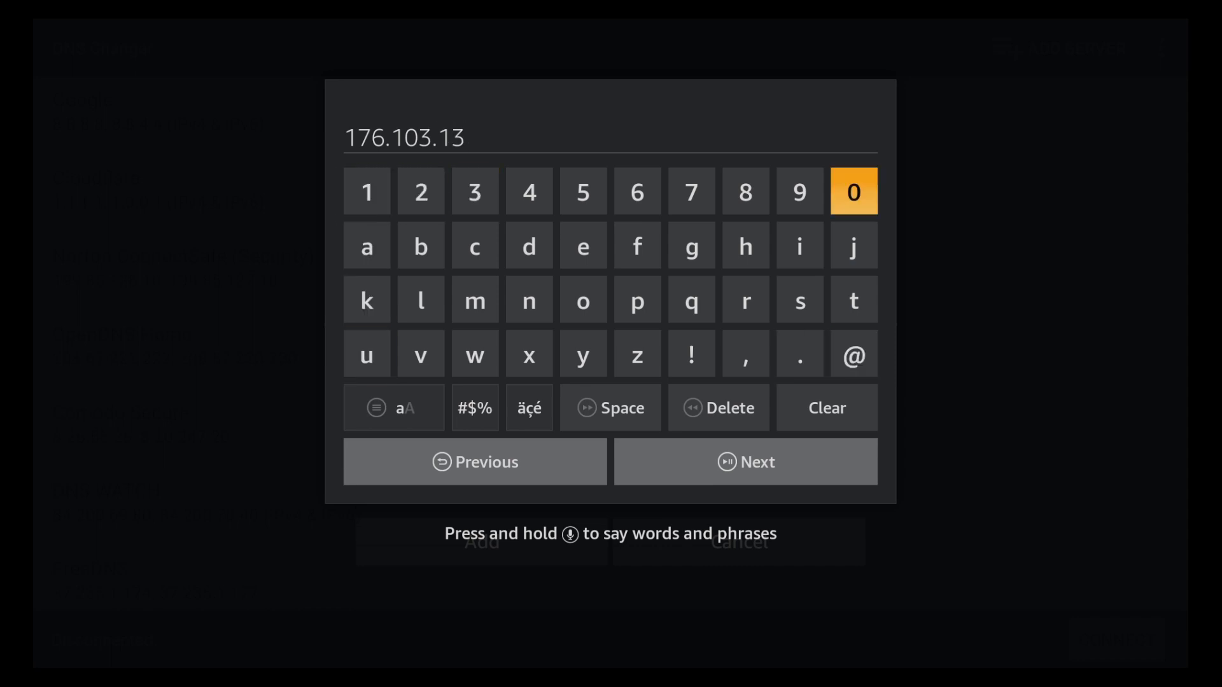
click(851, 191)
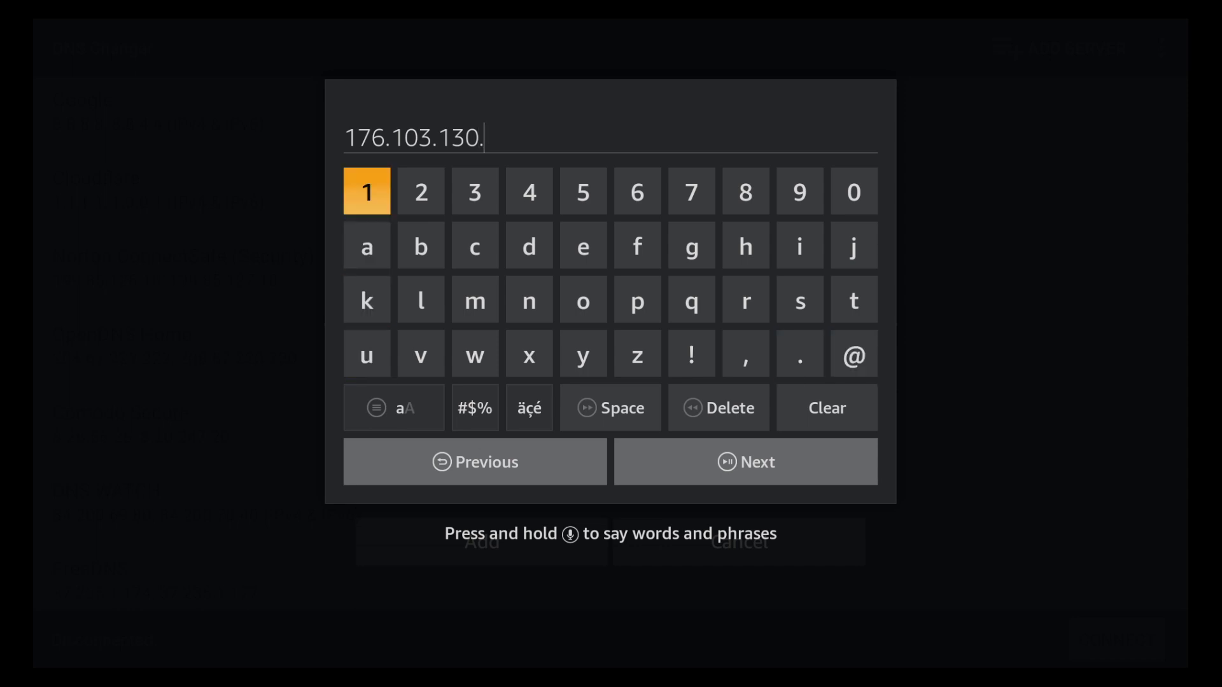
click(475, 191)
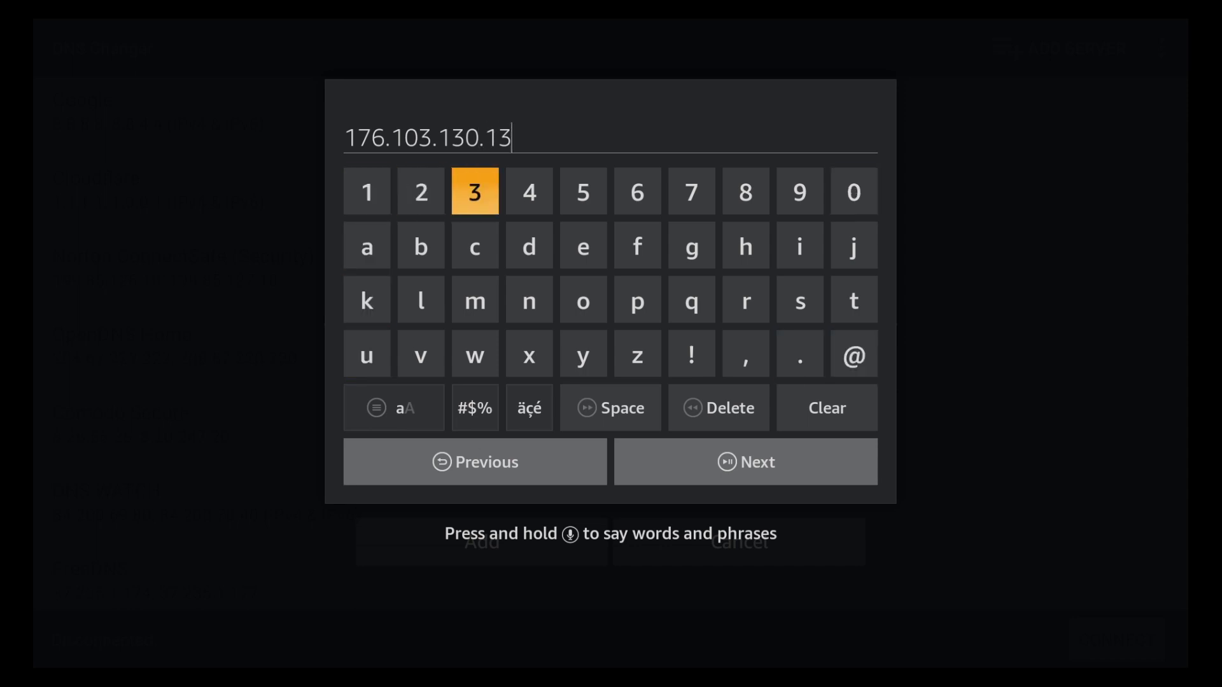
click(853, 192)
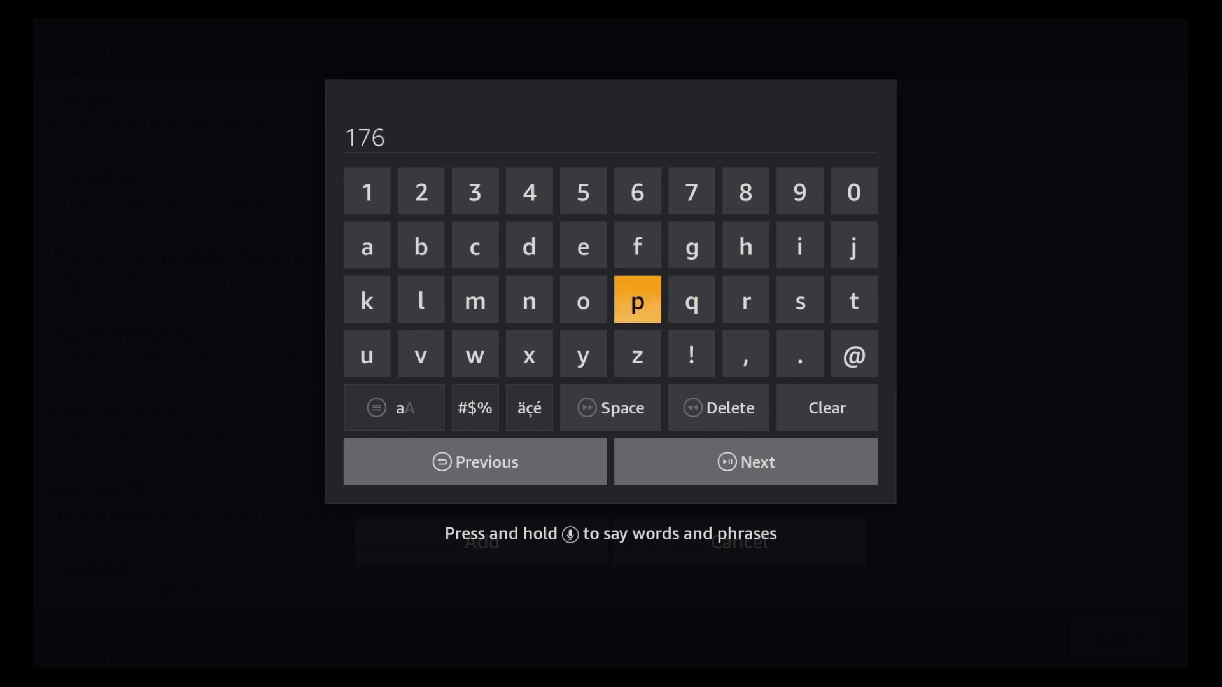
Step: Complete primary IP 176.103.130.130 and secondary IP 176.103.130.131 for Adguard
click(799, 355)
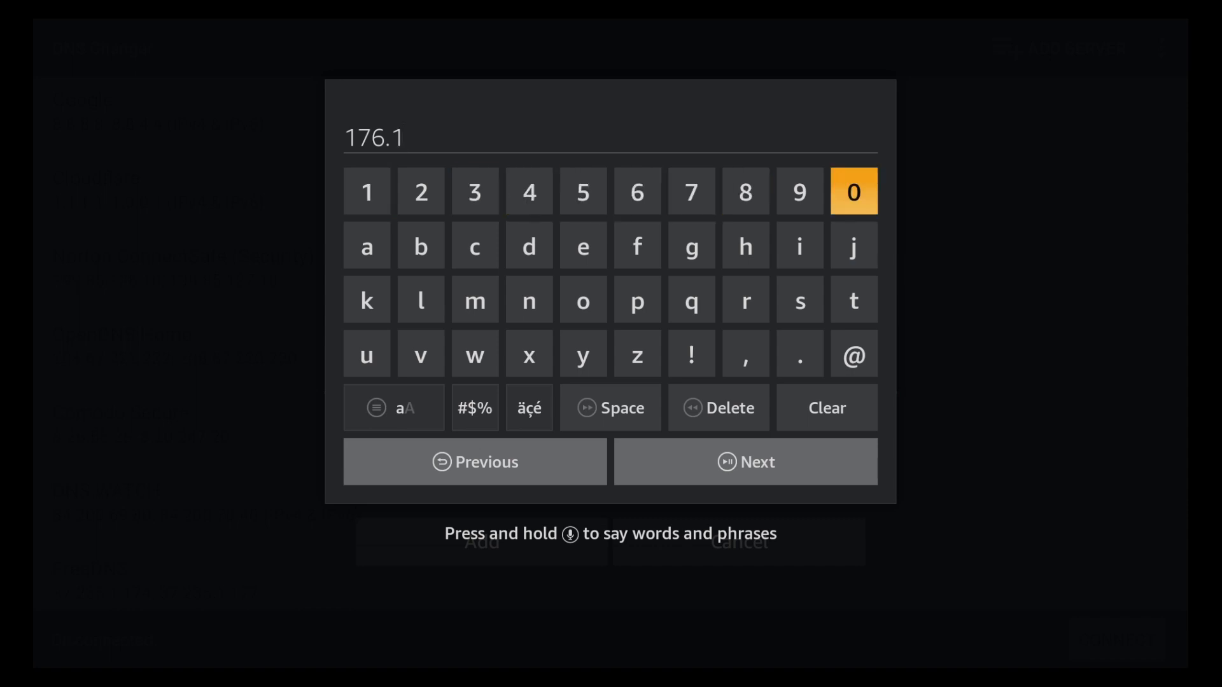
click(473, 191)
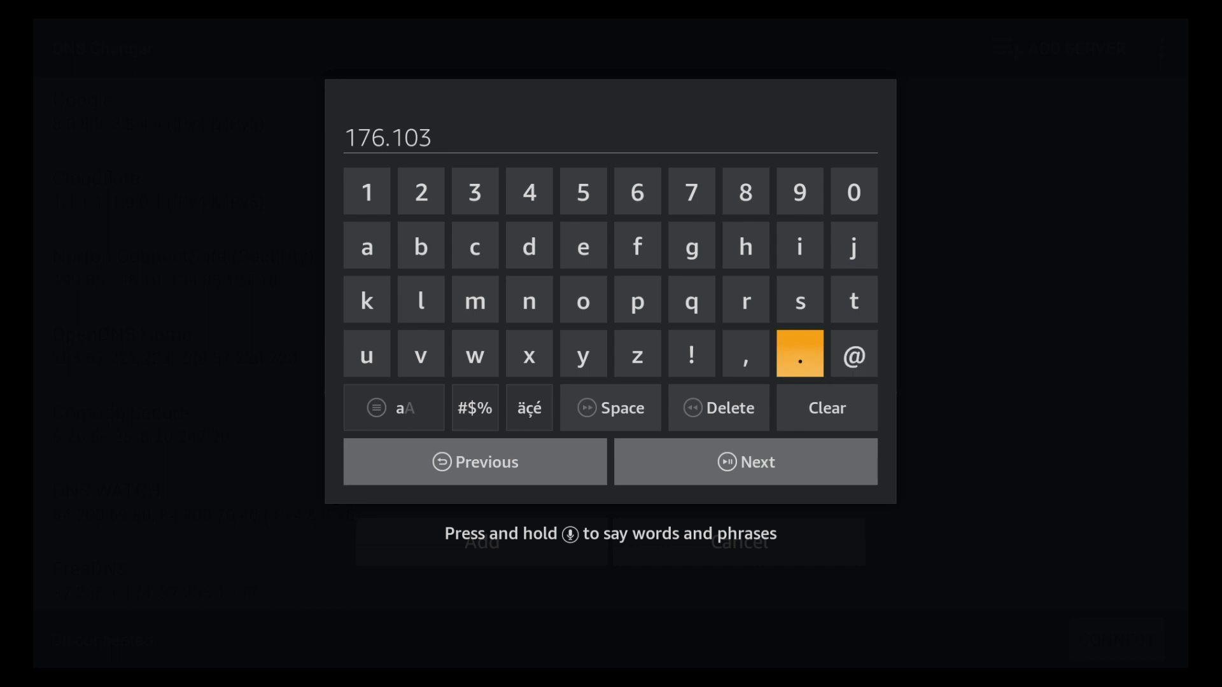
click(799, 354)
text(.130.)
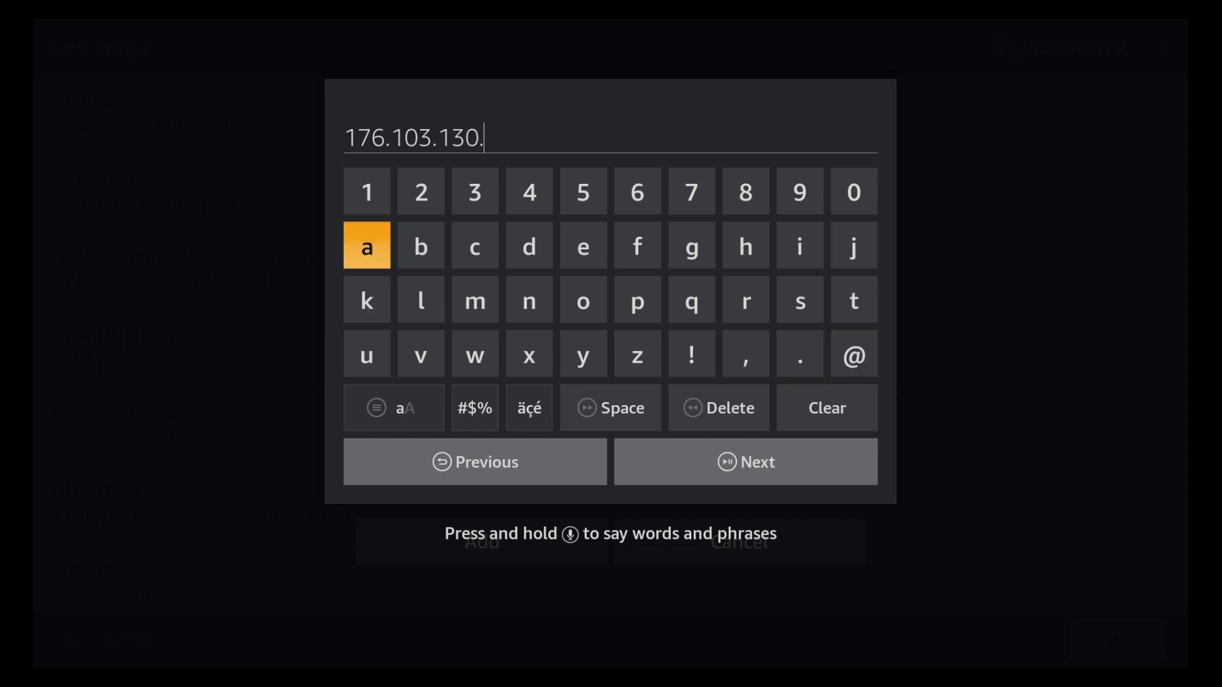
click(367, 191)
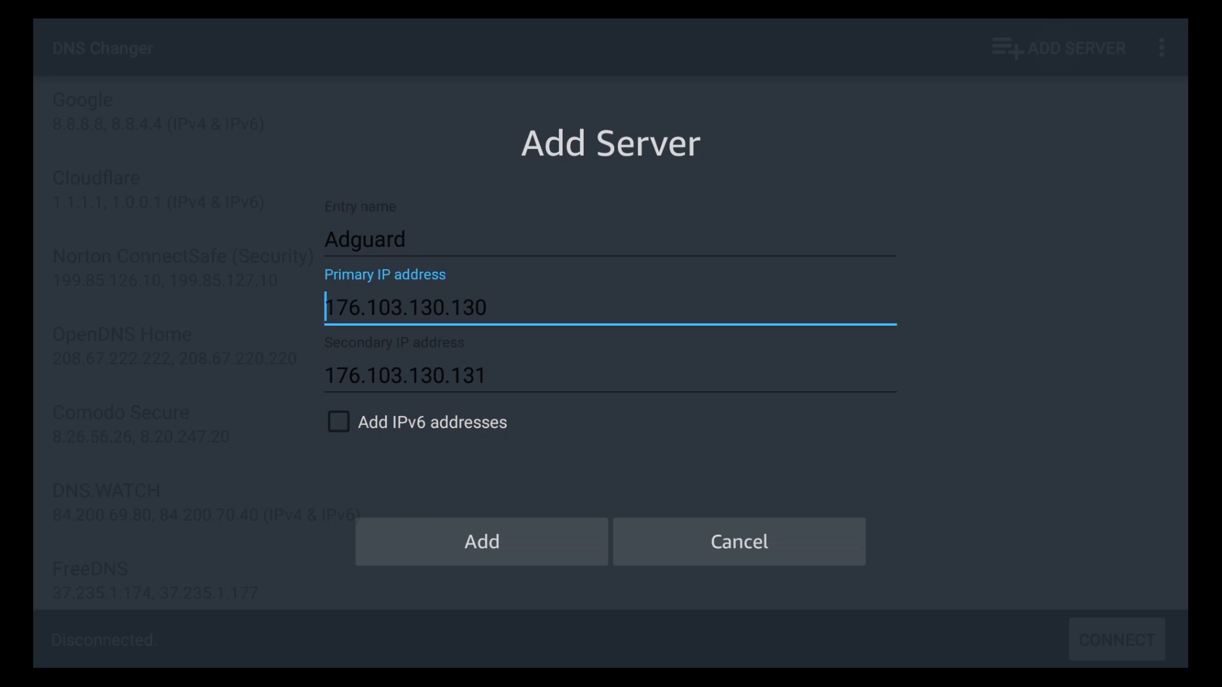
Step: Save the Adguard server, connect to it and accept the VPN connection request
click(611, 376)
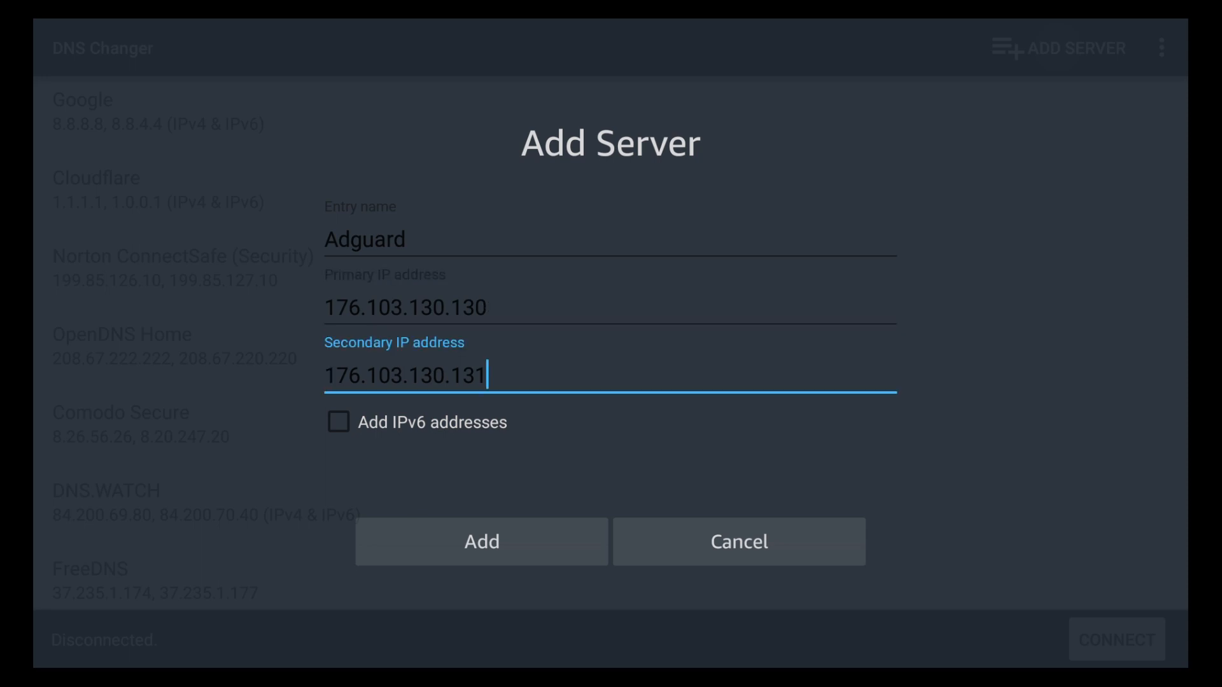
click(482, 541)
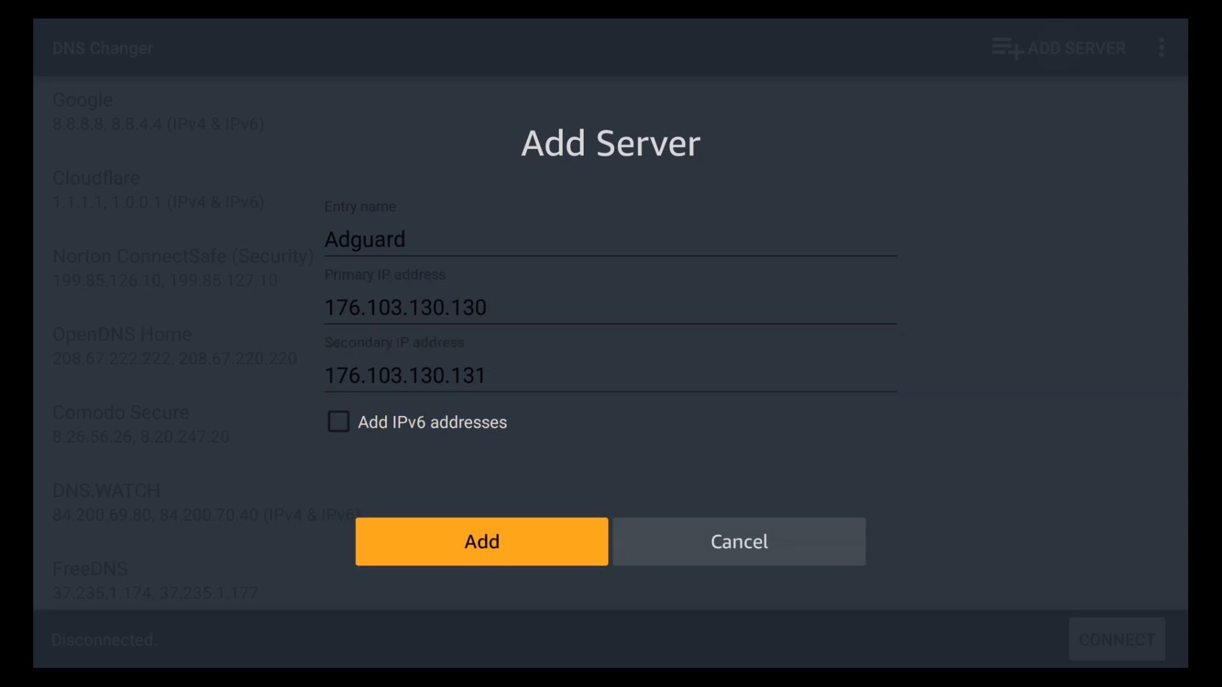
click(481, 542)
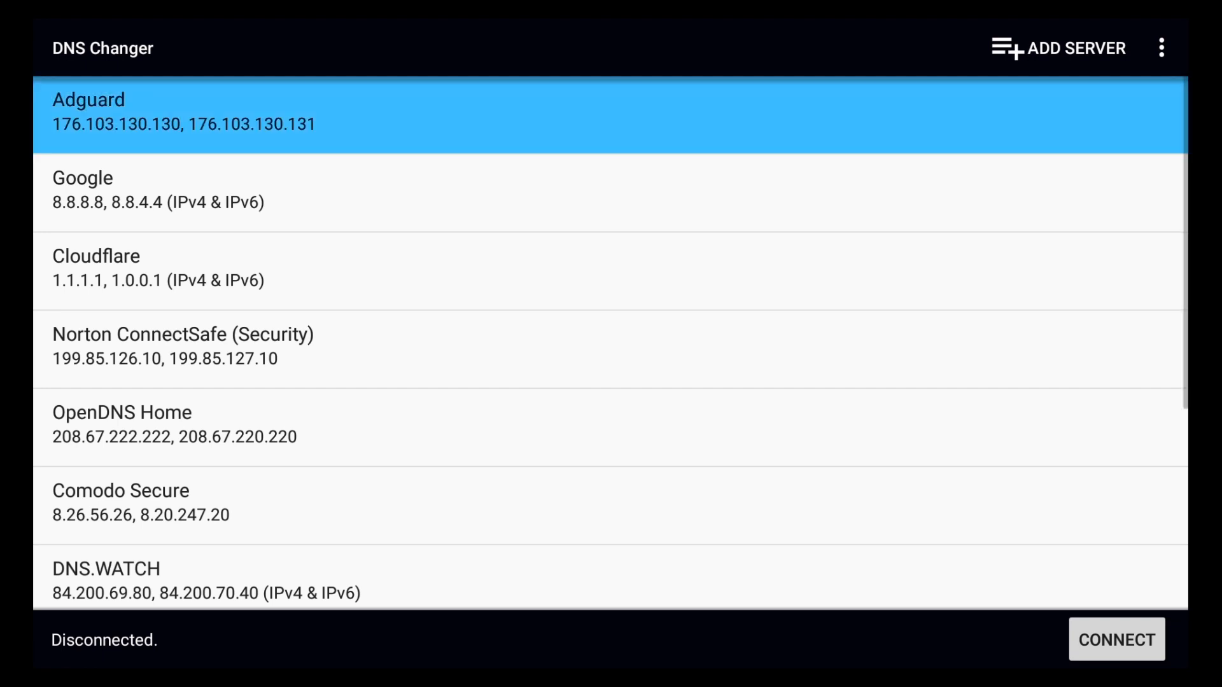
scroll(down, 3)
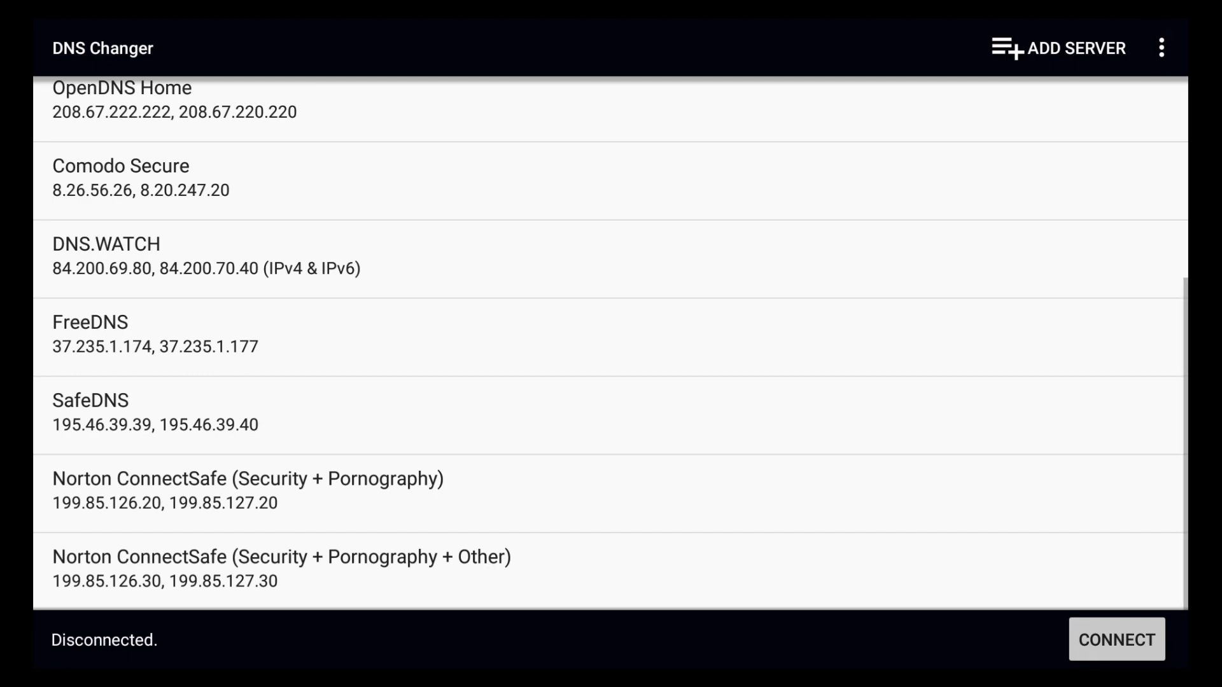
click(1116, 640)
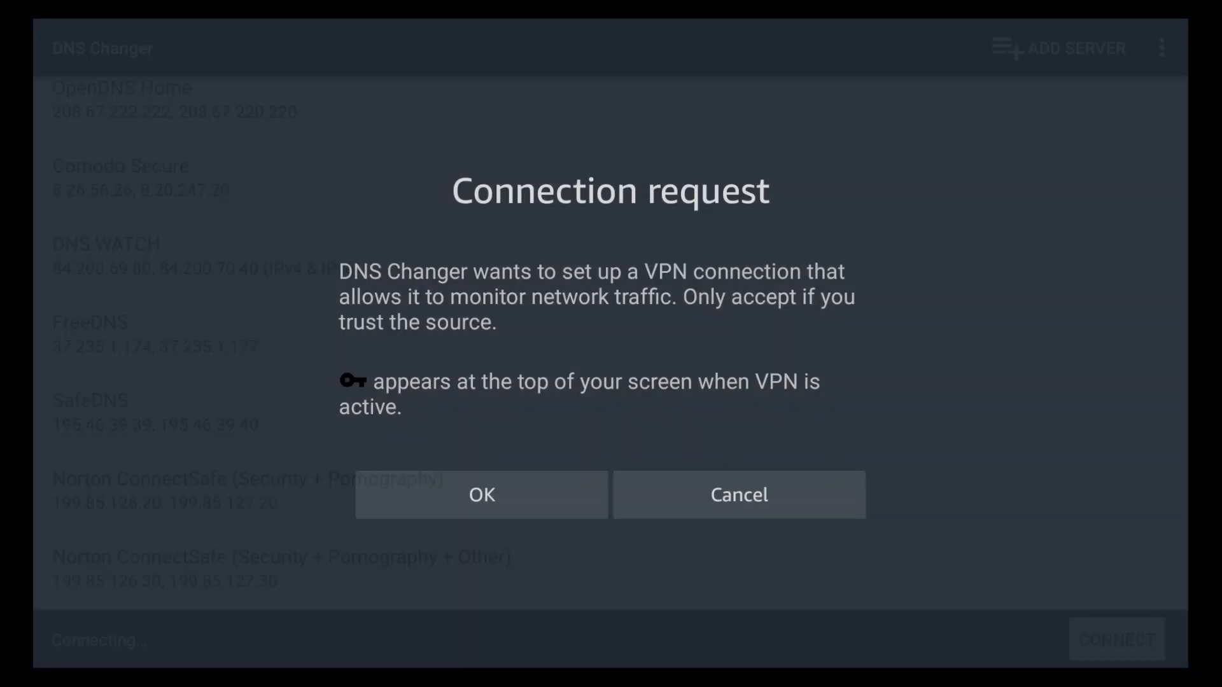
click(481, 495)
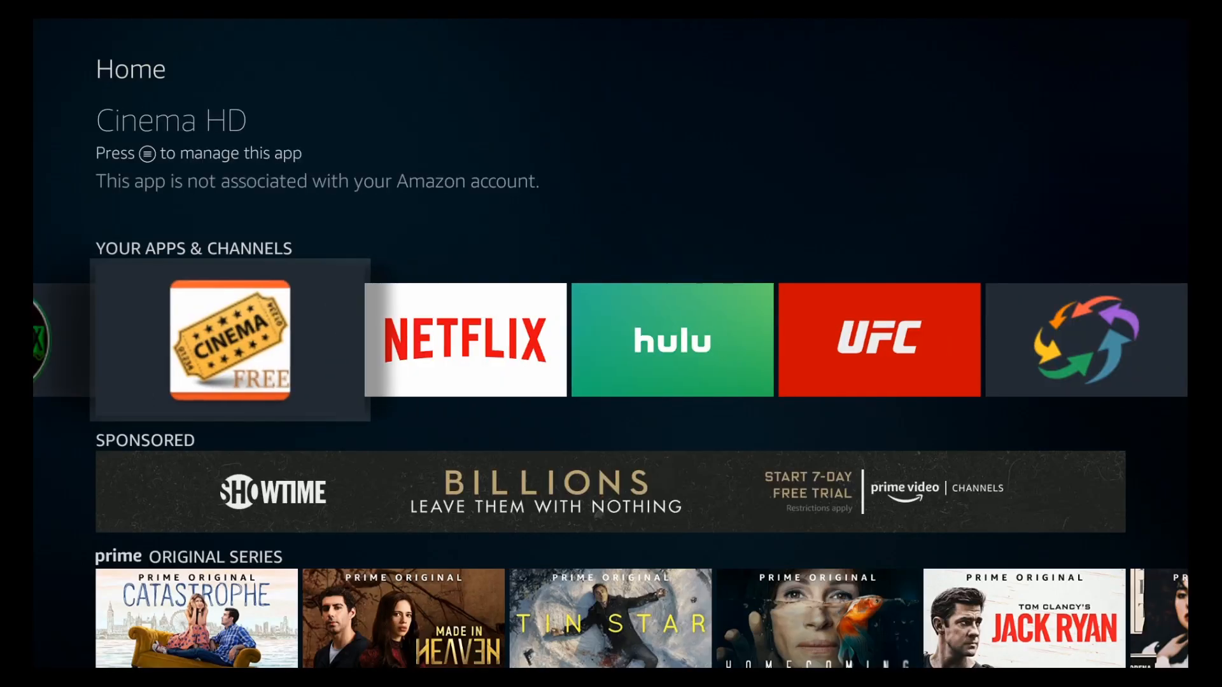
Step: Relaunch Cinema HD, review its Settings, then reopen Captain Marvel from the Popular grid
click(229, 339)
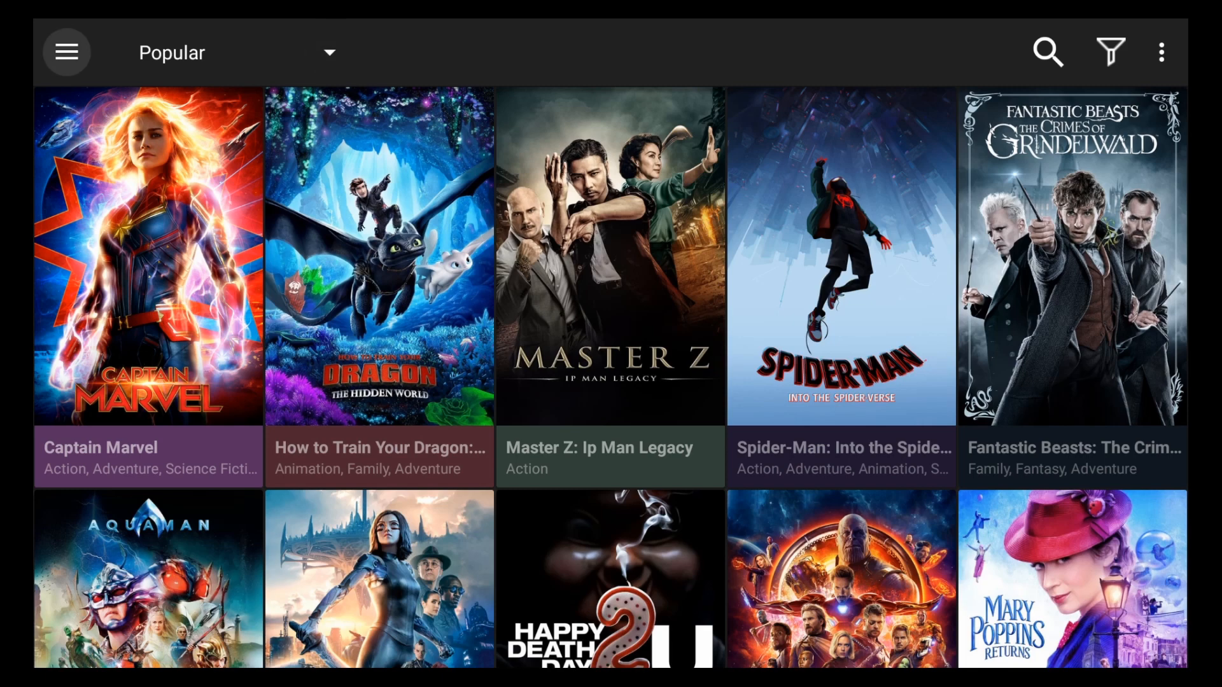
click(66, 51)
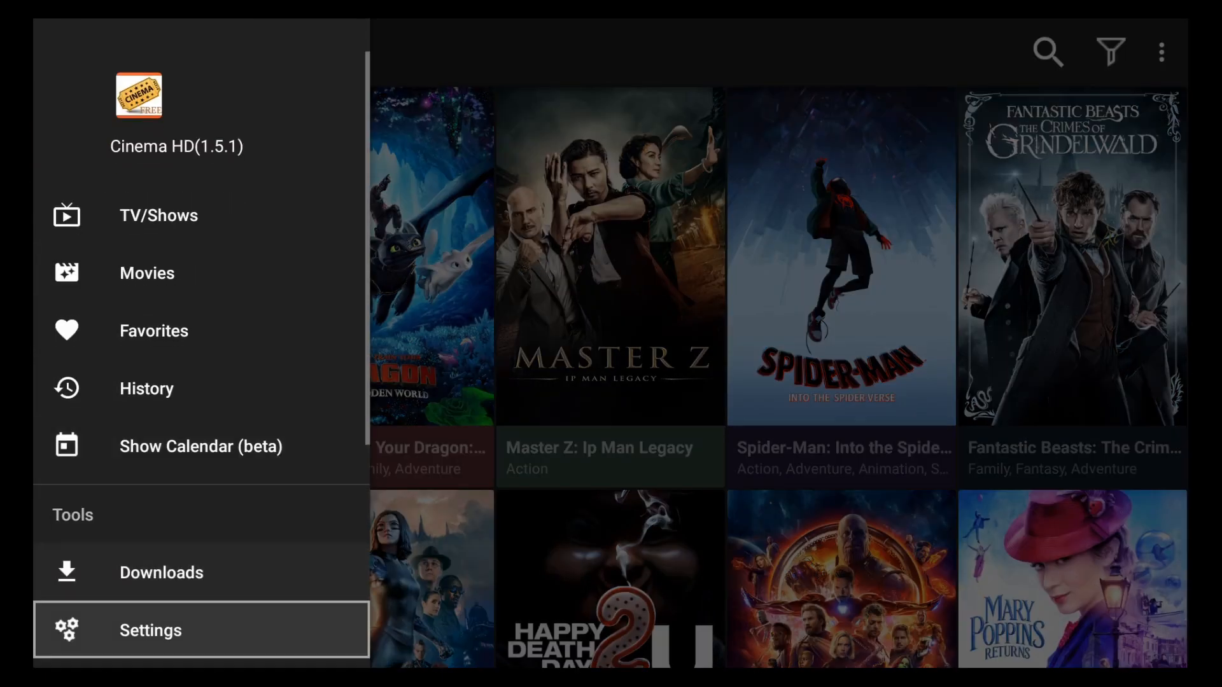
click(150, 629)
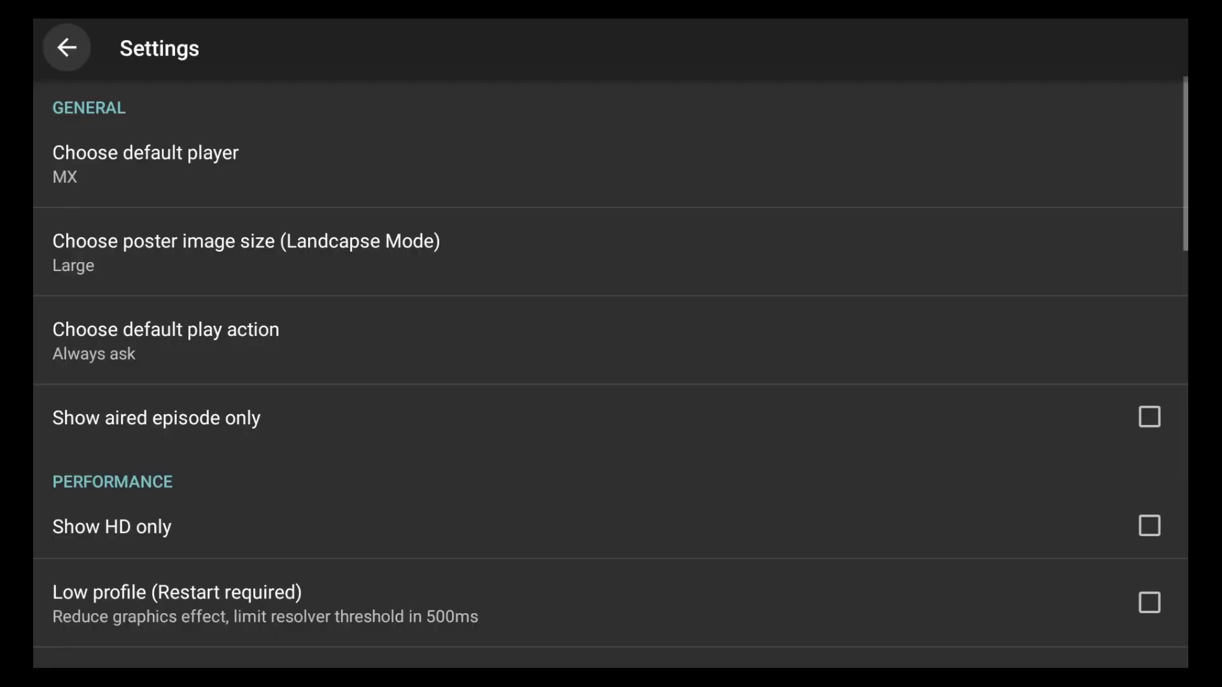
scroll(down, 3)
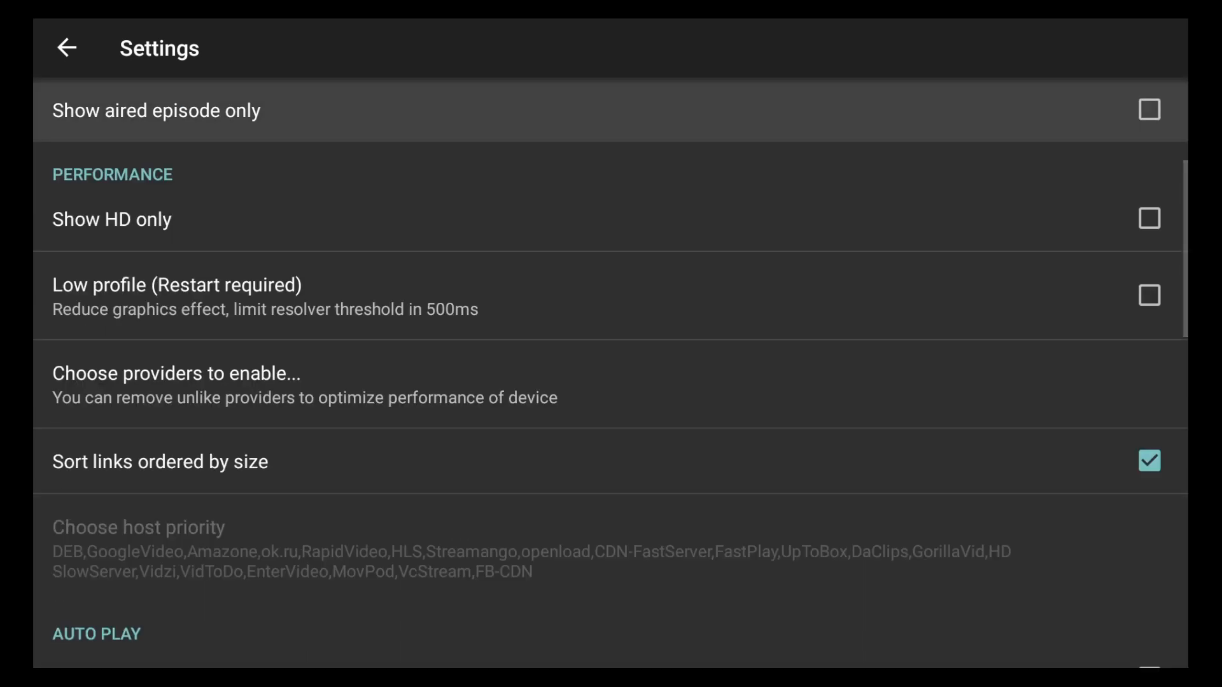
click(66, 48)
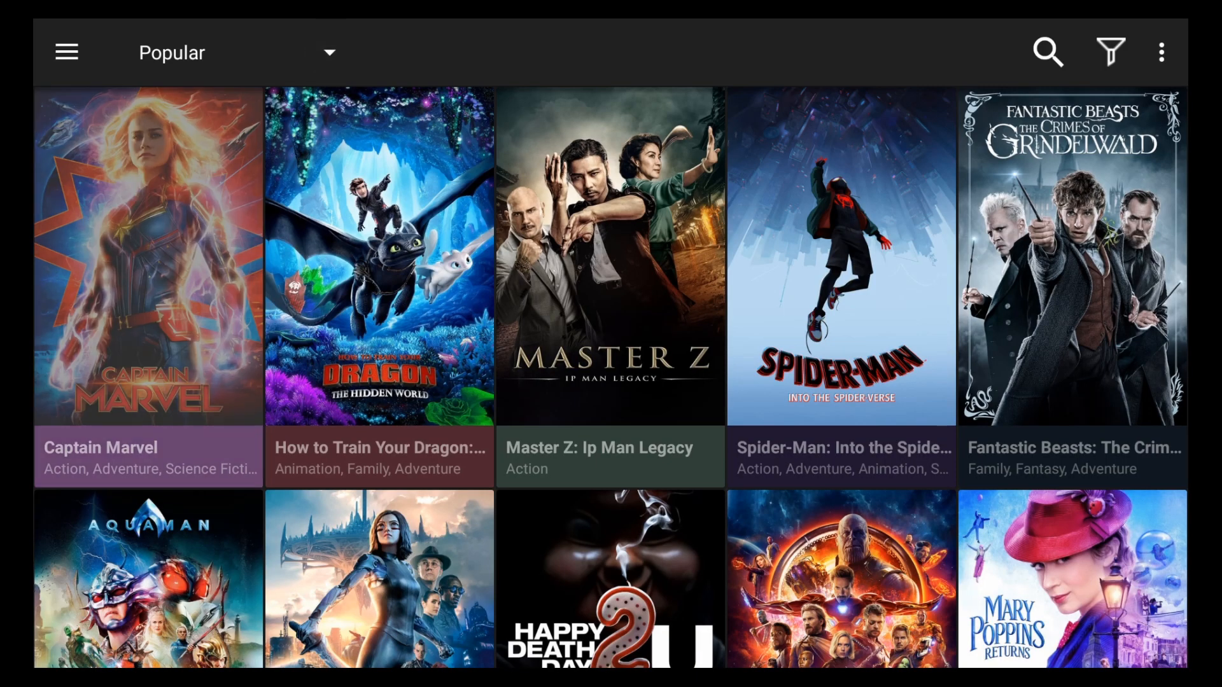
click(147, 259)
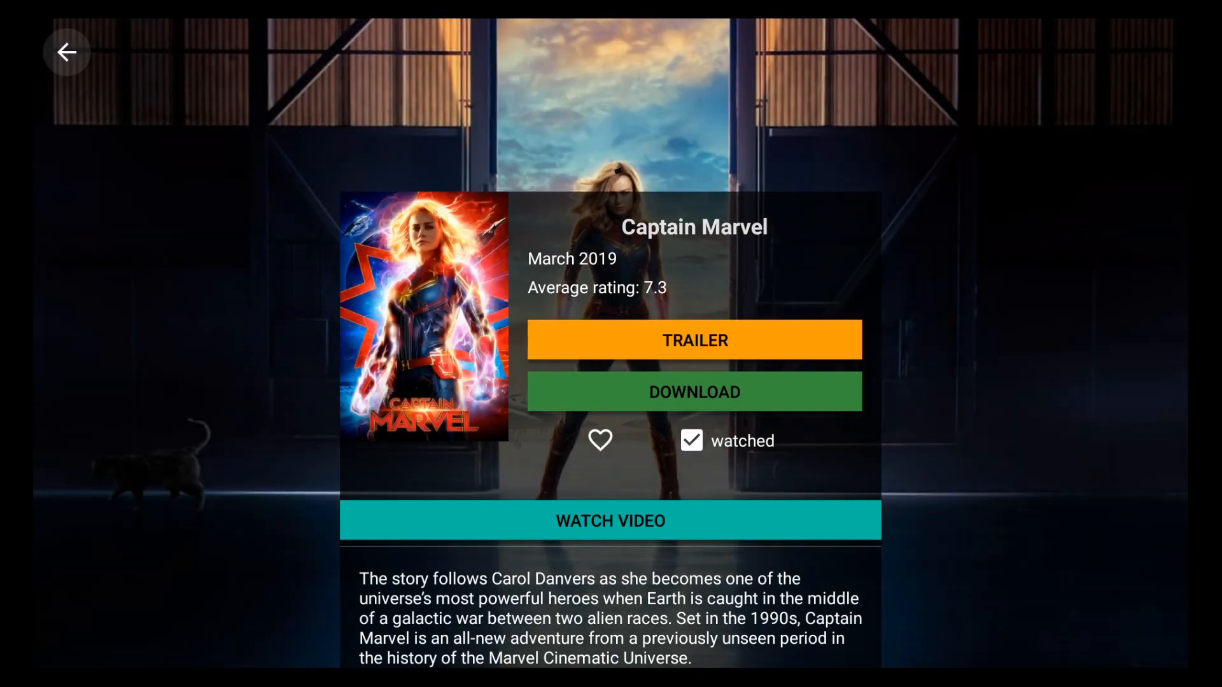
Step: Select Captain Marvel's first HD stream and dismiss the pop-up ad with No thanks
scroll(down, 3)
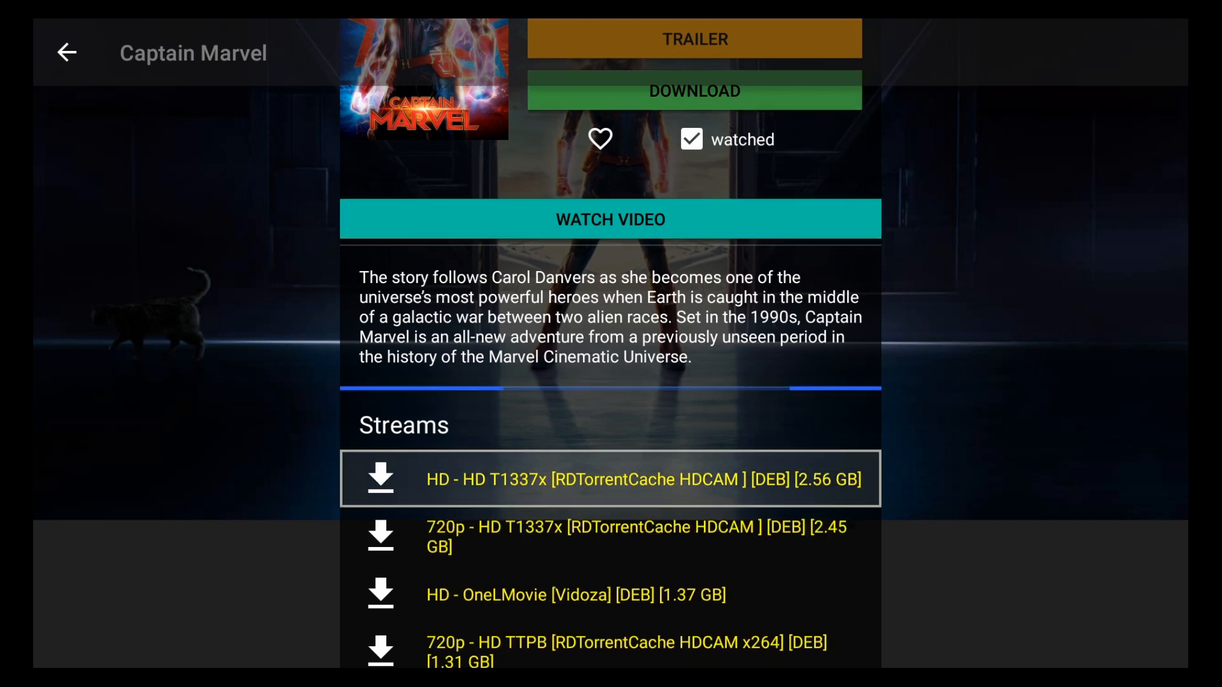
click(610, 478)
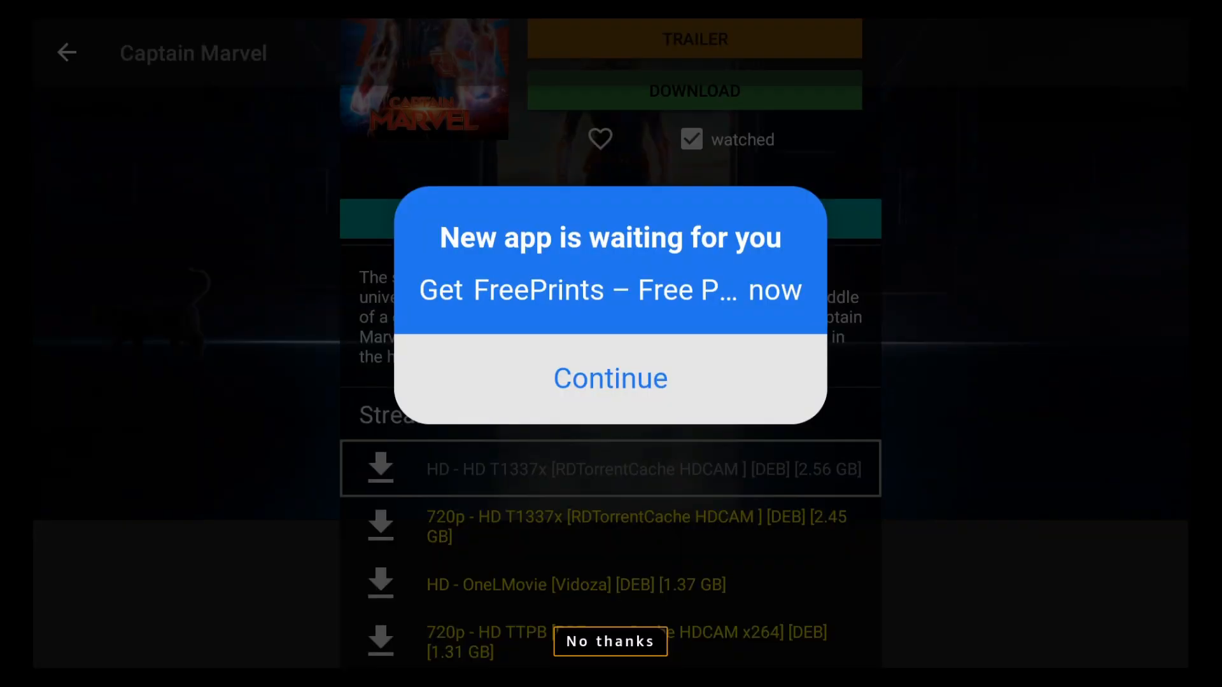
click(611, 642)
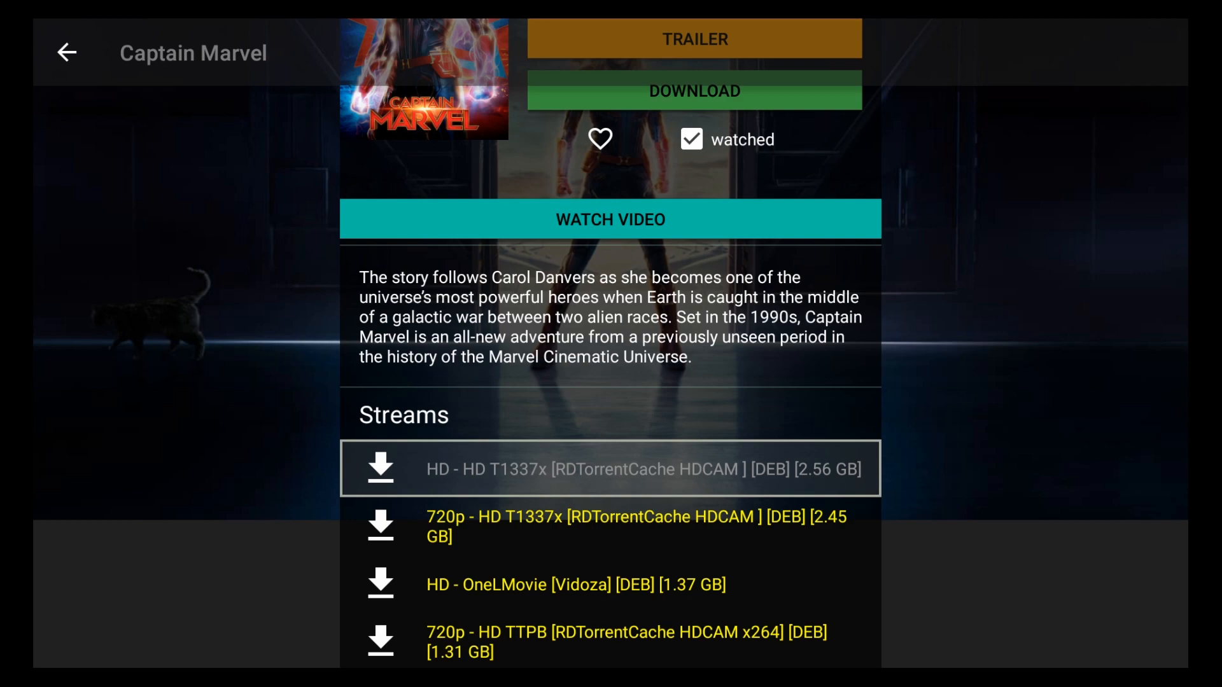
Step: Leave the movie page and exit Cinema HD to the Fire TV home screen
scroll(down, 3)
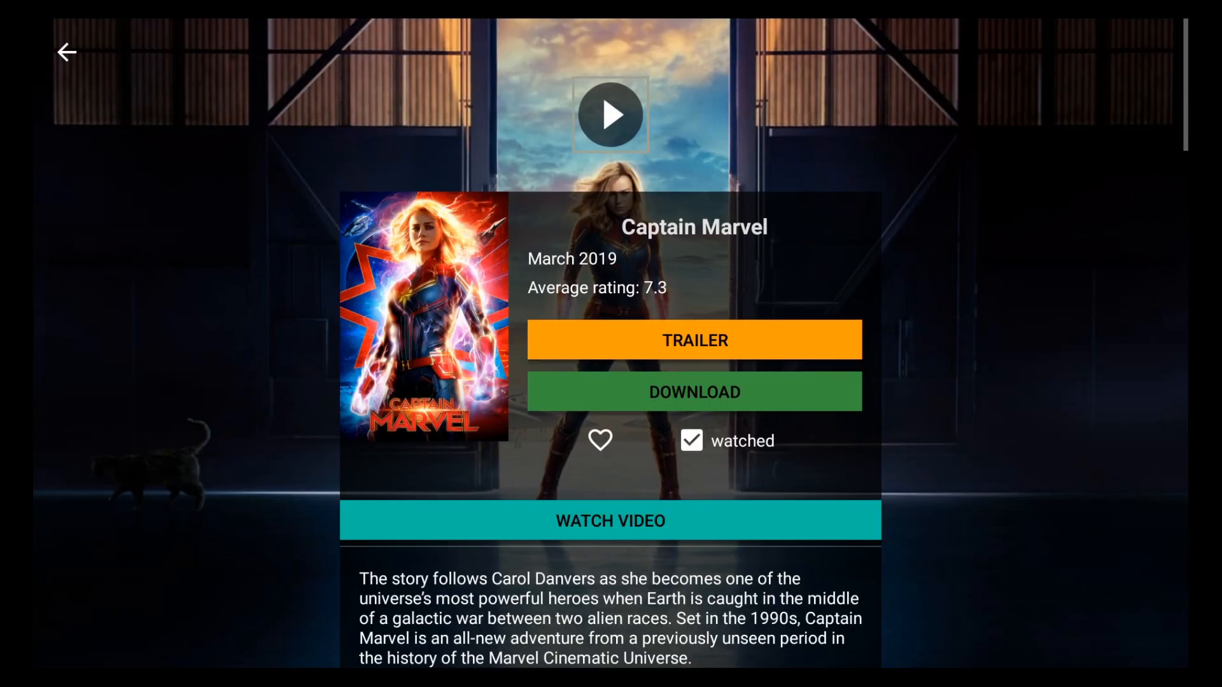
click(66, 52)
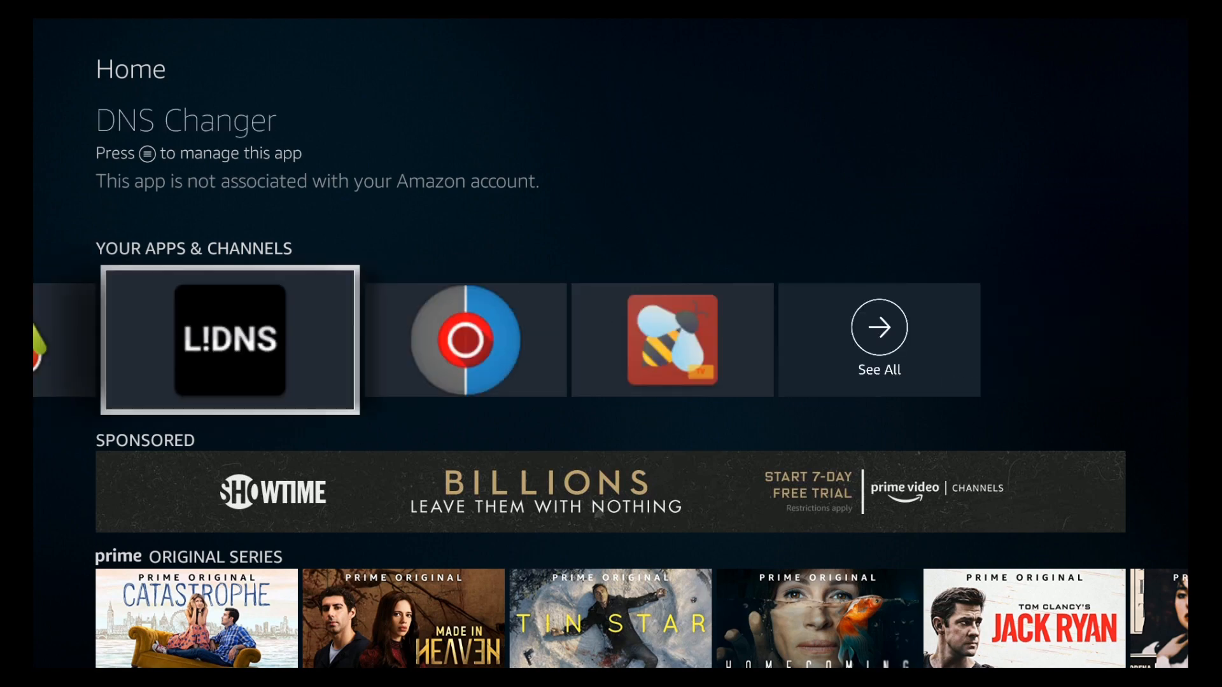
Step: Reopen DNS Changer from Home, check the active connection and disconnect it
click(229, 338)
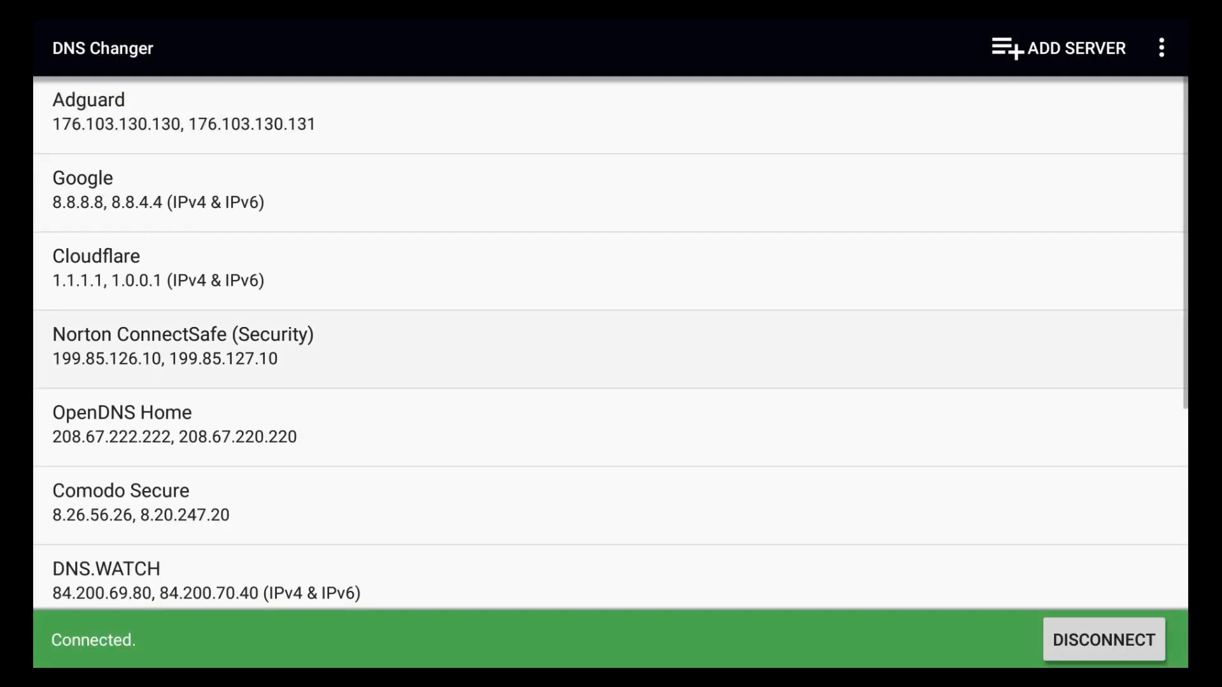
scroll(down, 3)
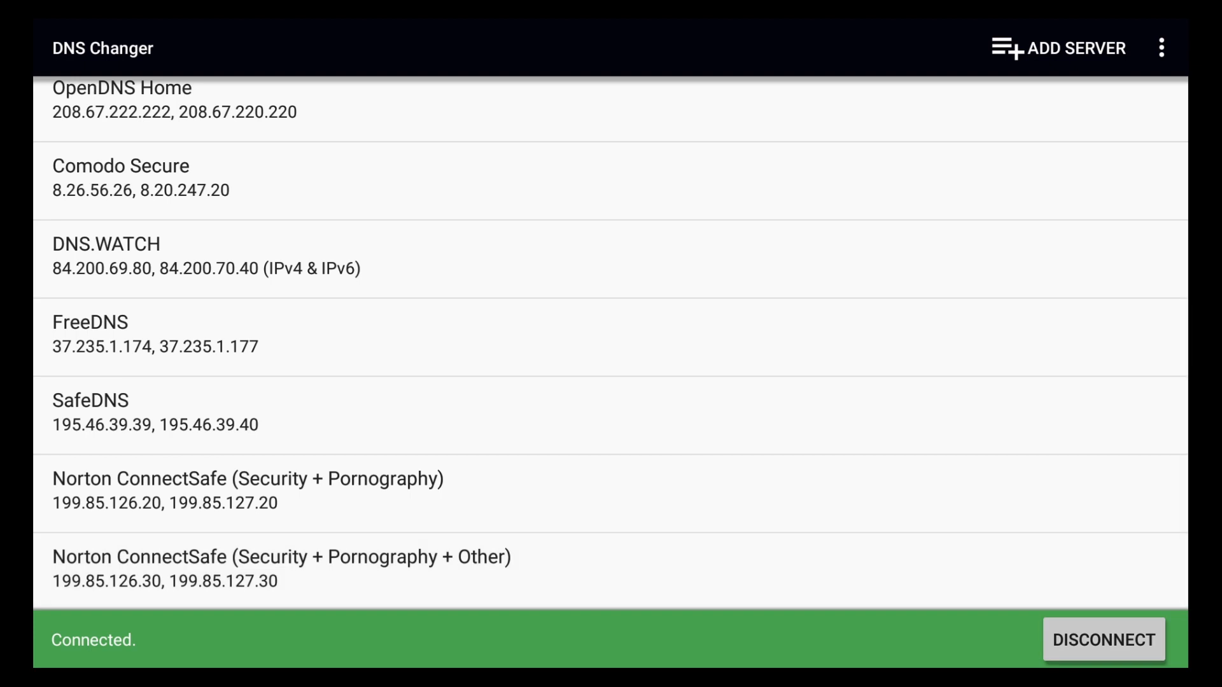
click(1103, 640)
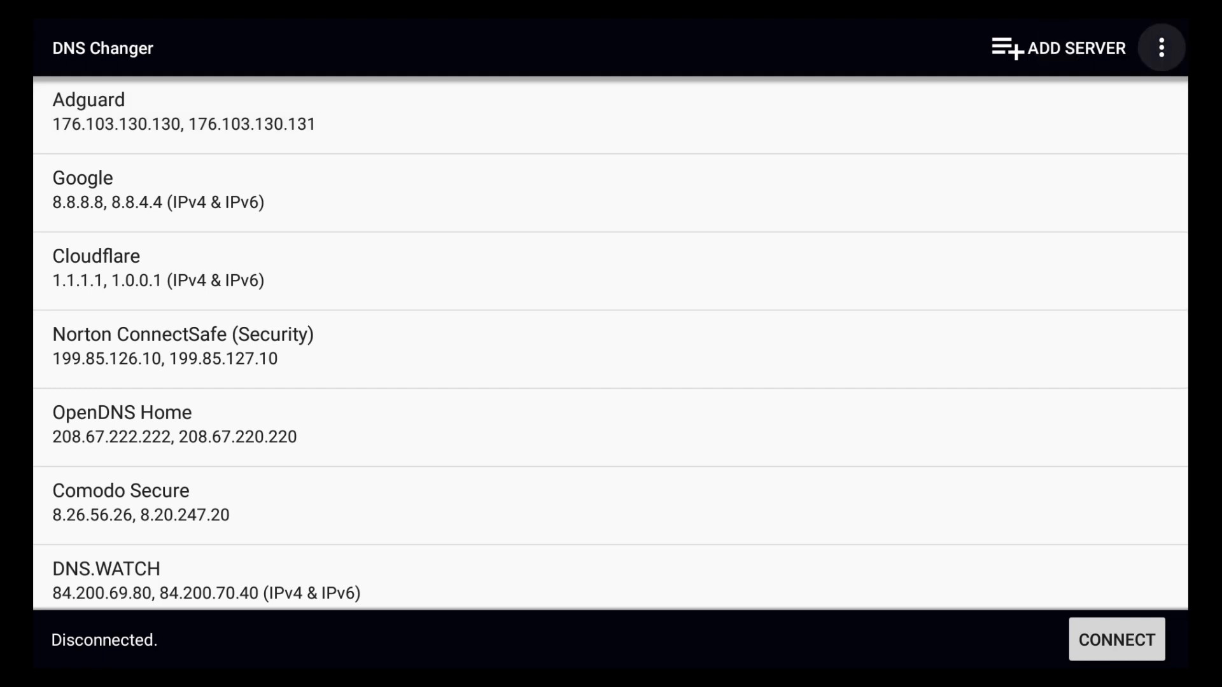
Step: In DNS Changer Settings, toggle Connect on system startup and return to the server list
click(1161, 48)
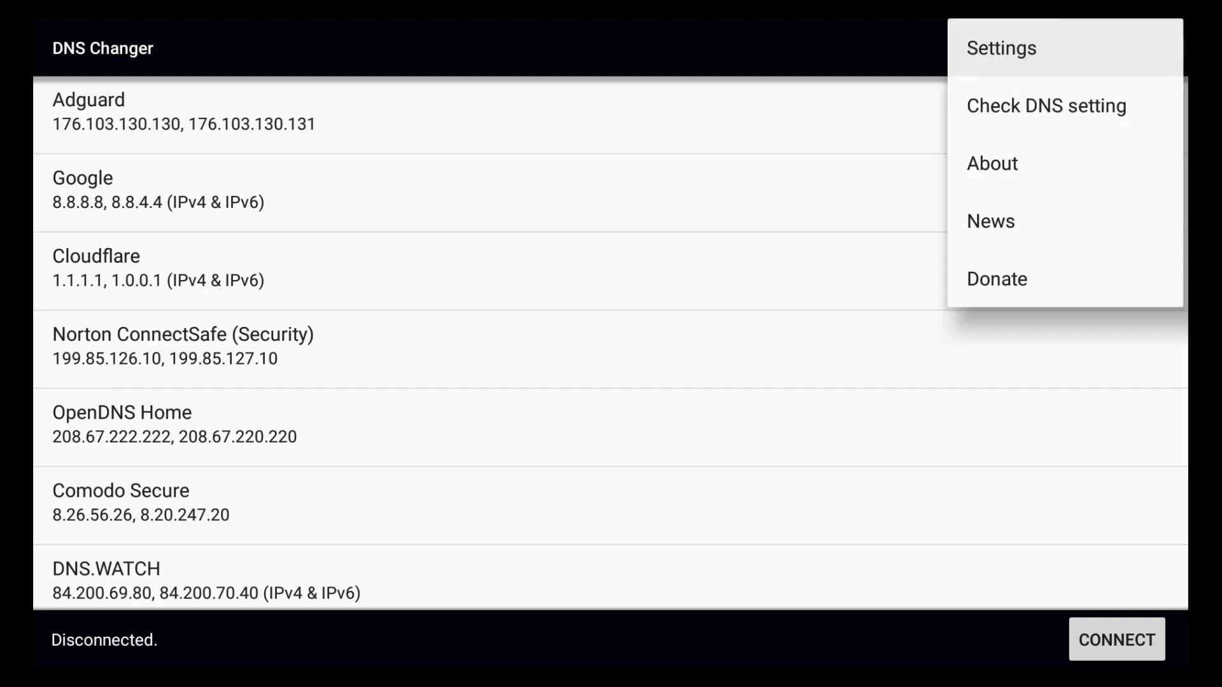
click(1001, 47)
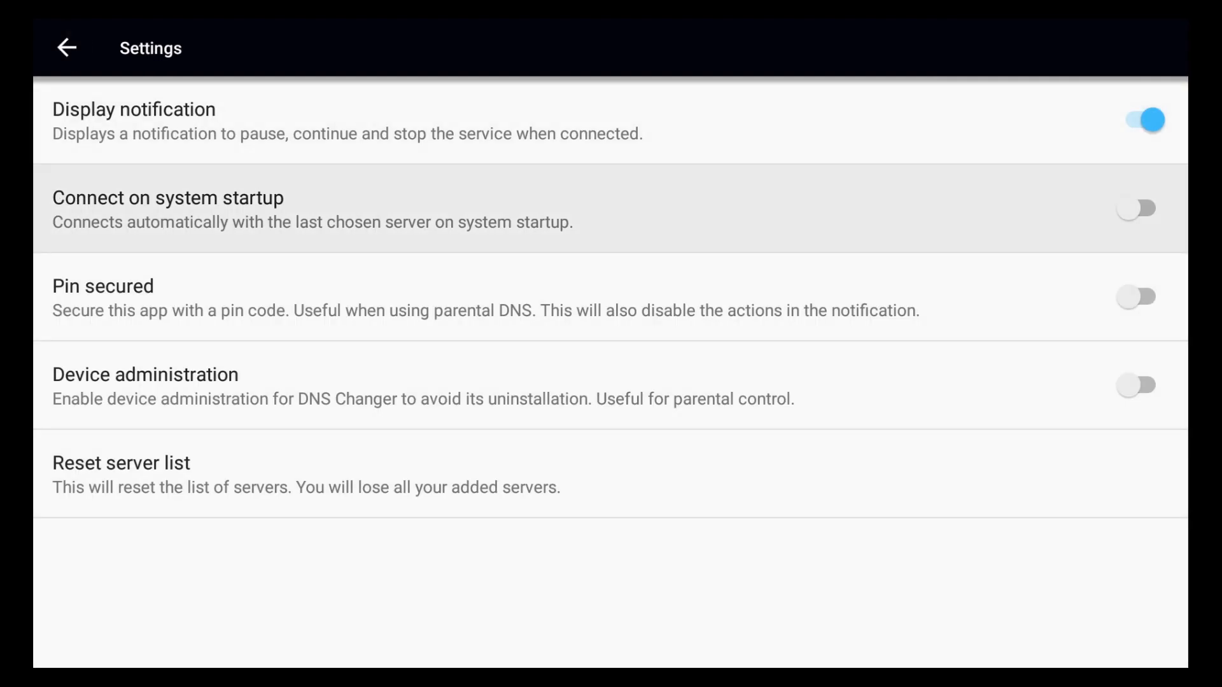
click(1138, 208)
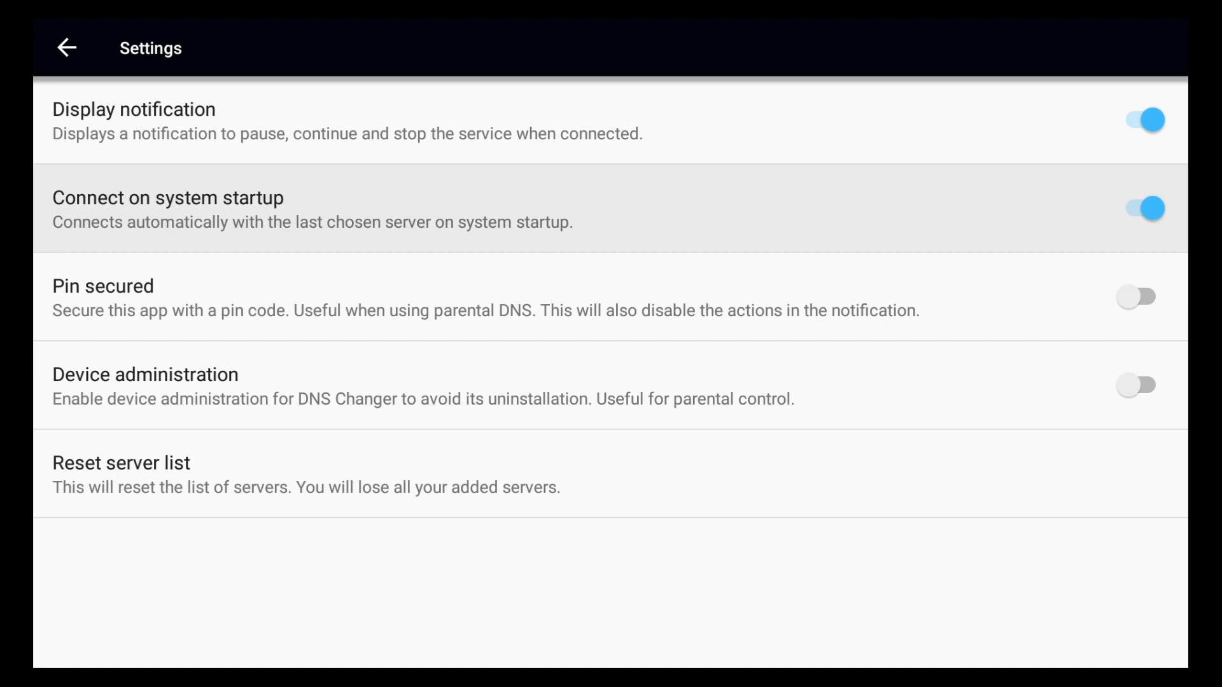
click(1138, 208)
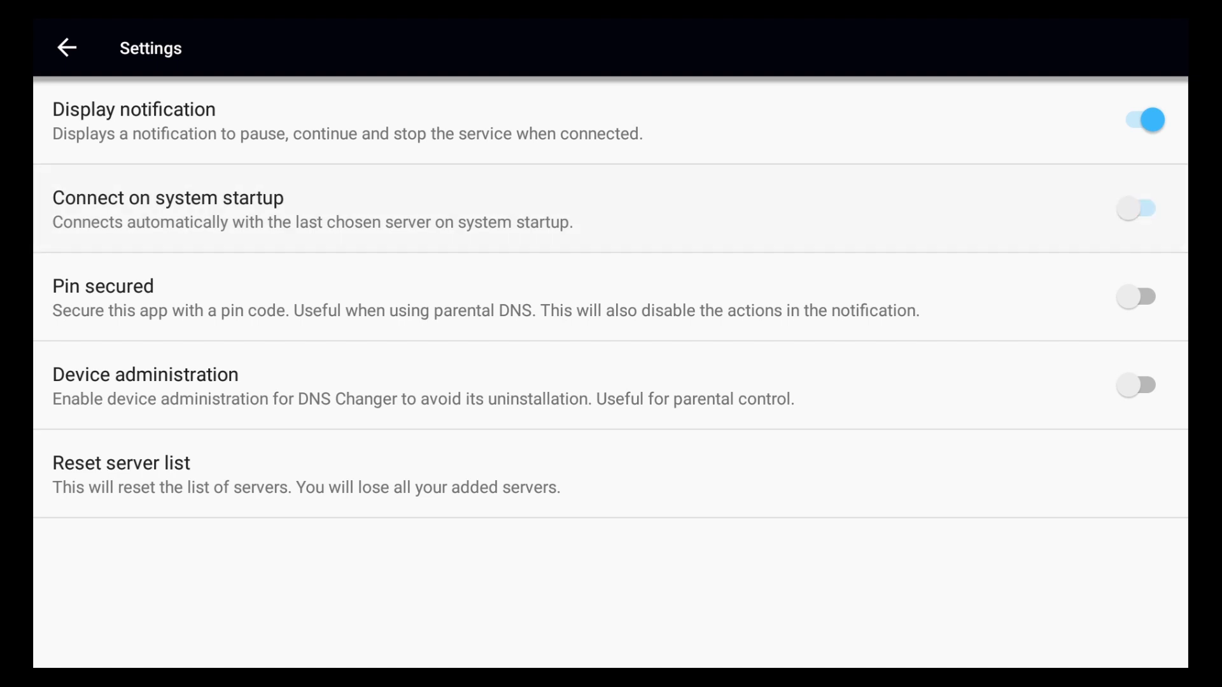
click(66, 48)
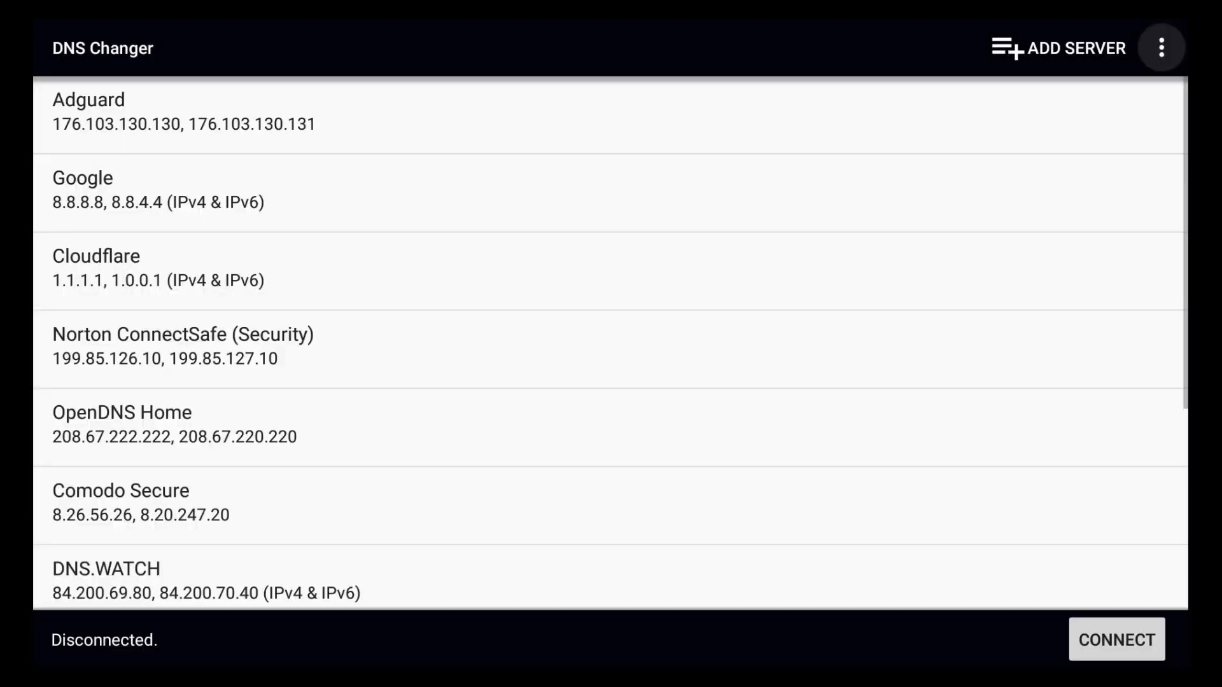